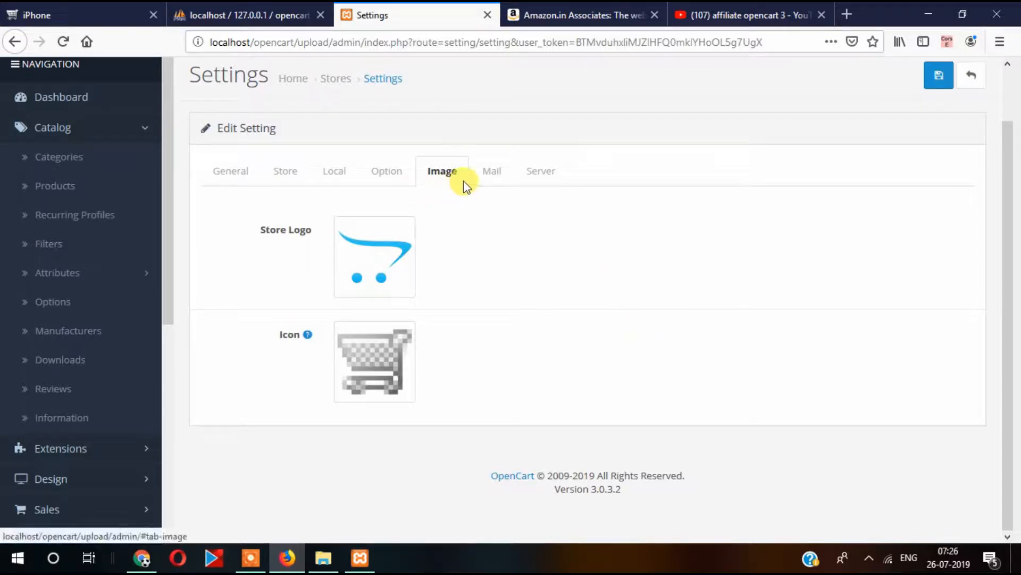
mouse_move(300, 241)
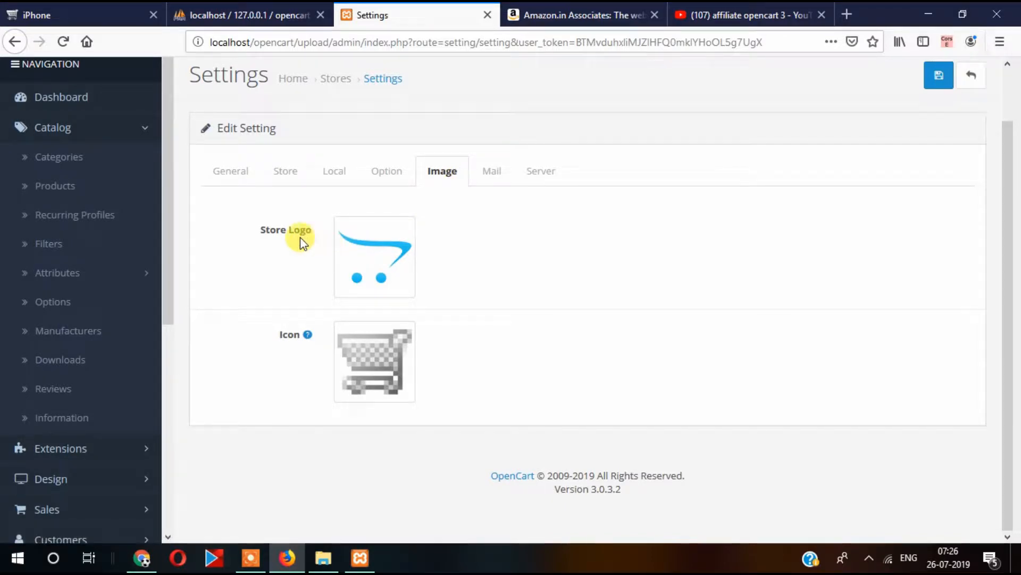
mouse_move(488, 279)
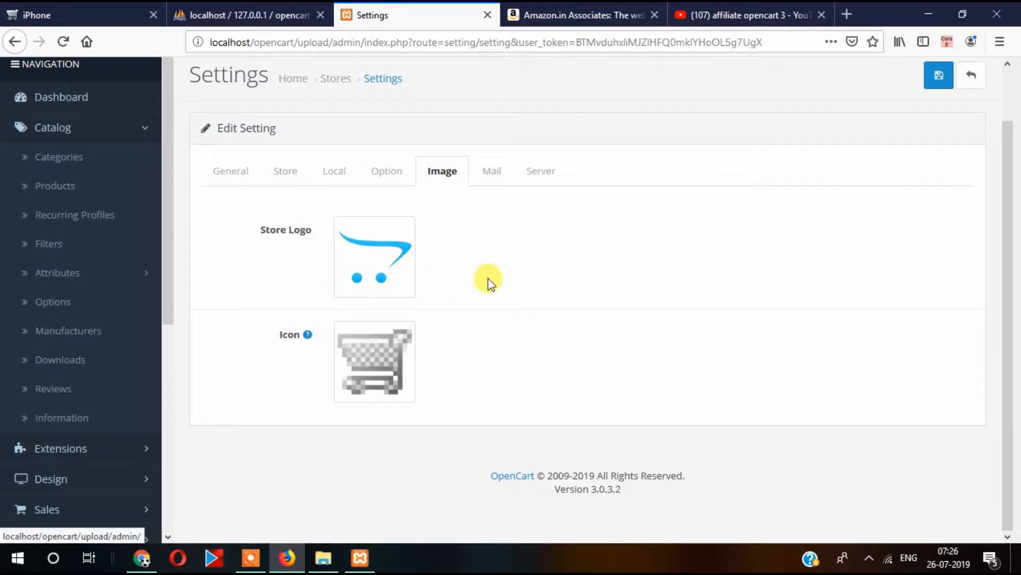
mouse_move(436, 289)
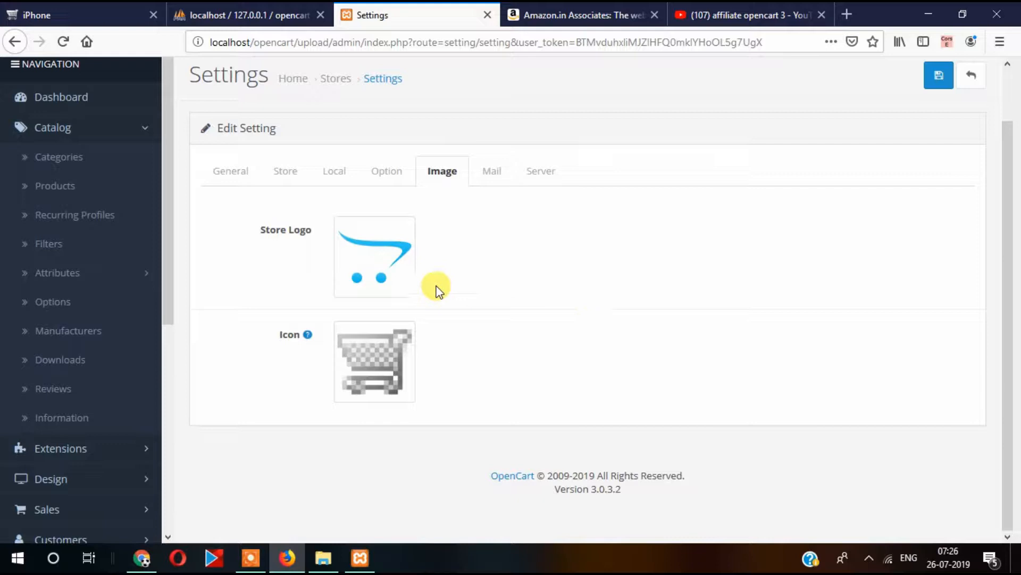
mouse_move(381, 254)
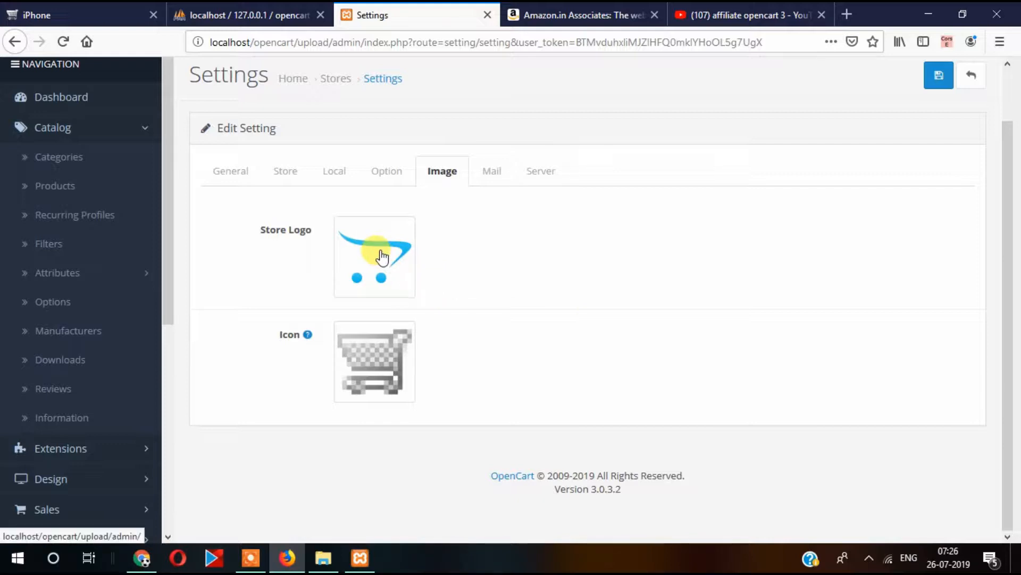
mouse_move(389, 271)
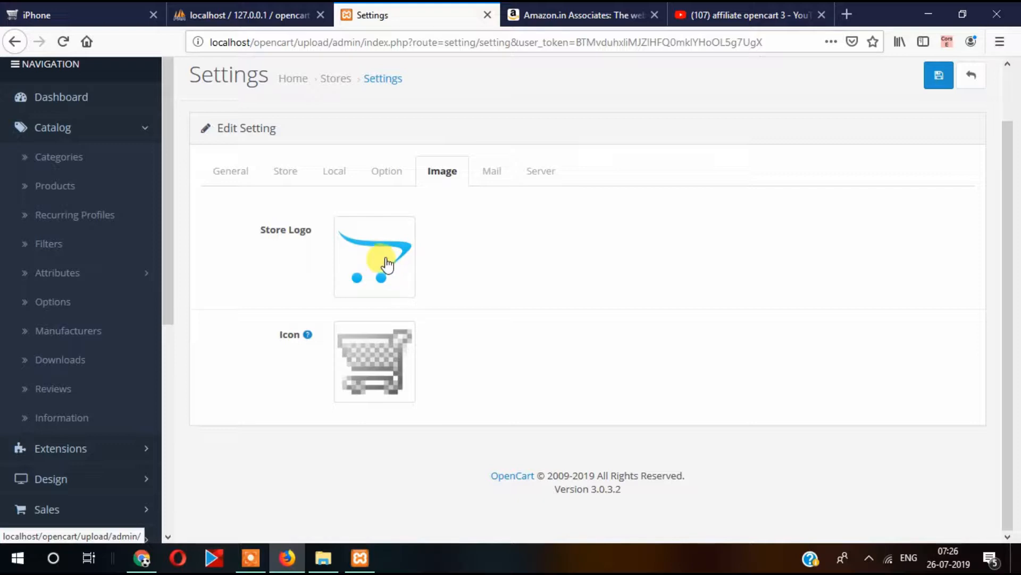
Step: Bring up the Image Manager for the store logo
left_click(374, 257)
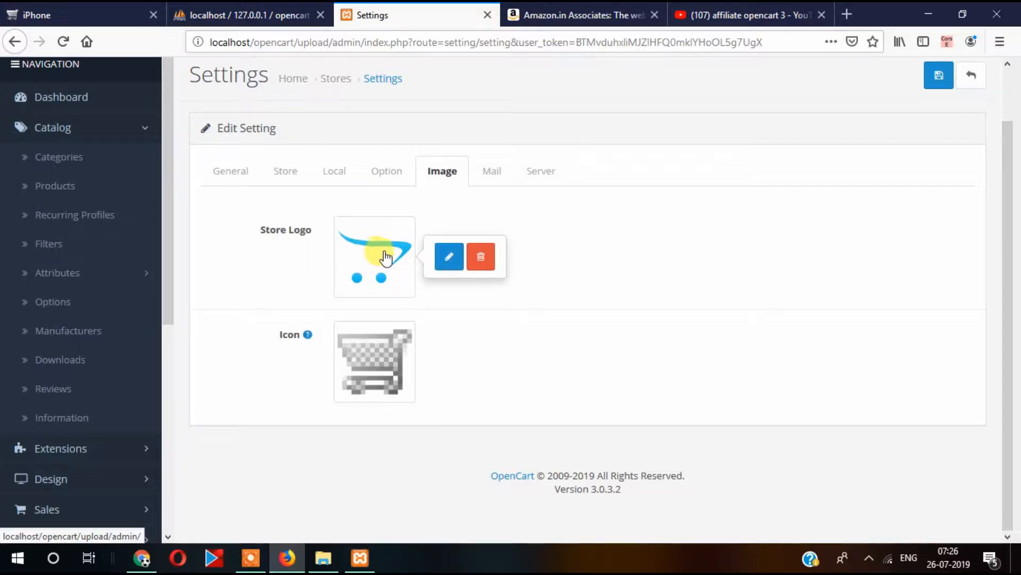
left_click(448, 257)
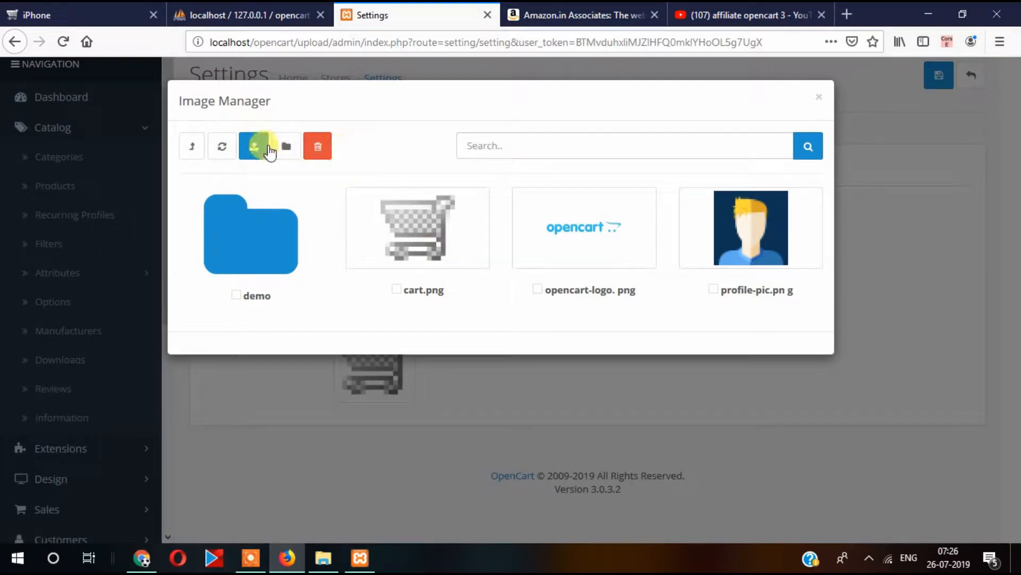
mouse_move(221, 145)
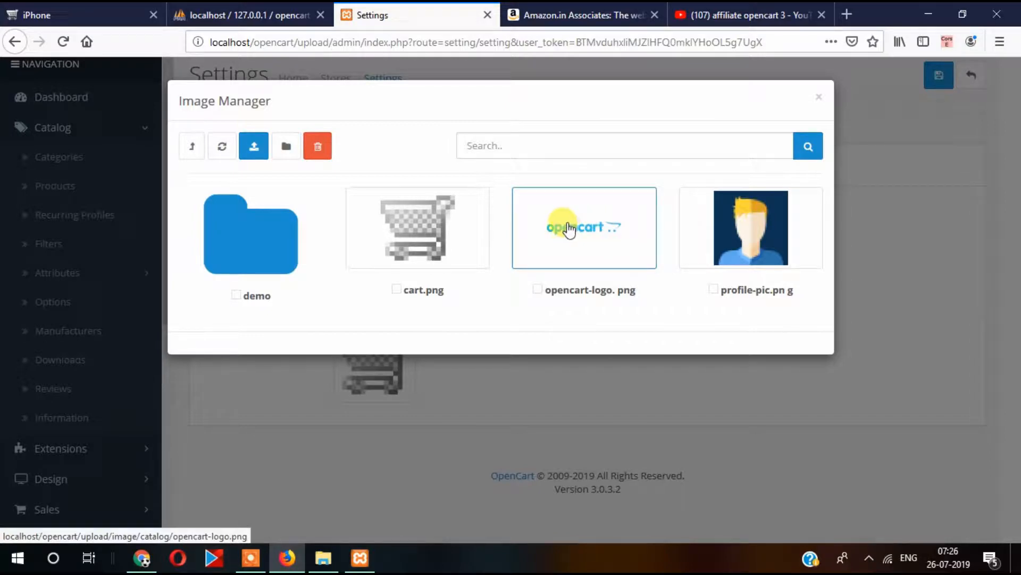
mouse_move(251, 233)
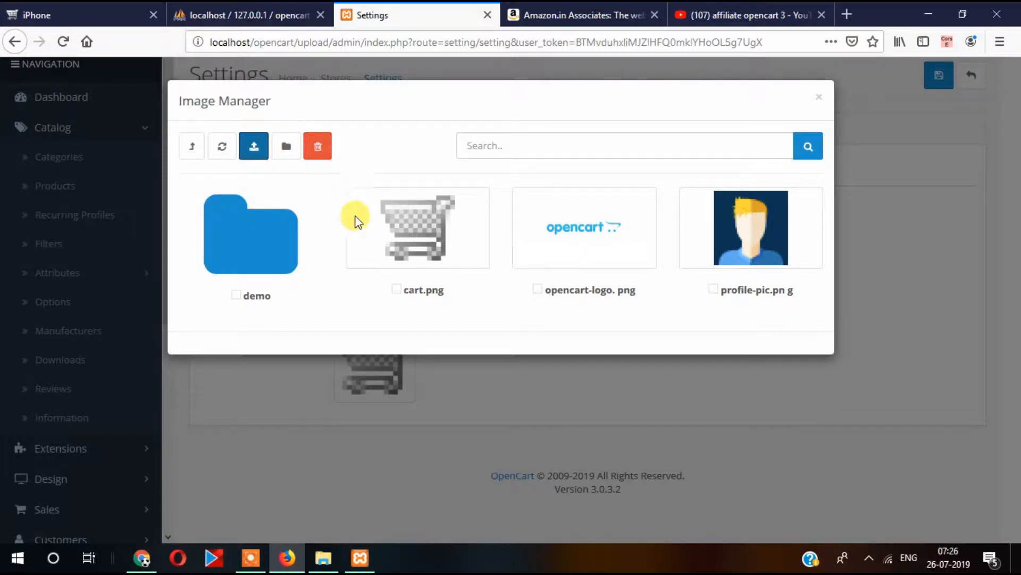
left_click(253, 146)
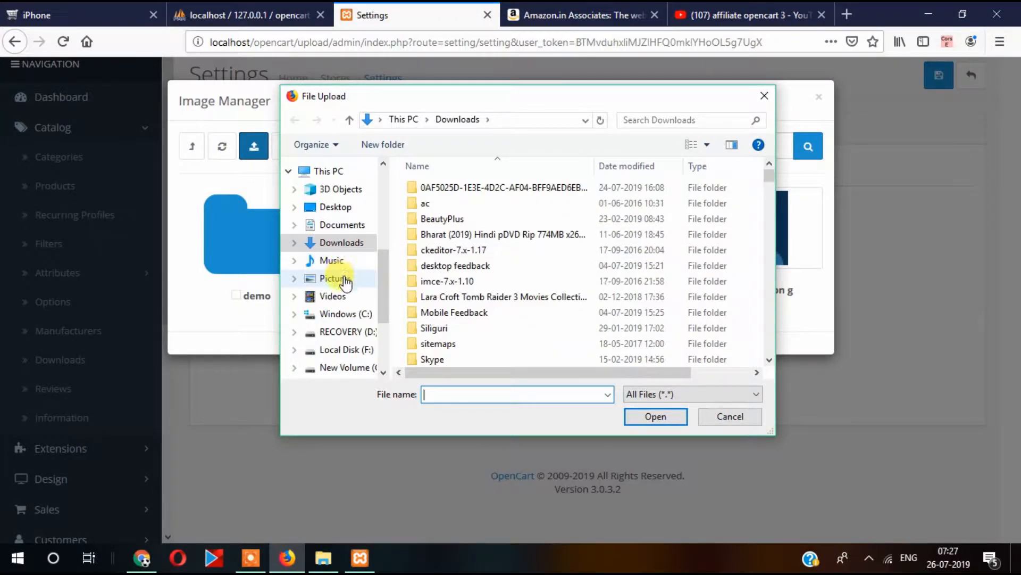
left_click(336, 278)
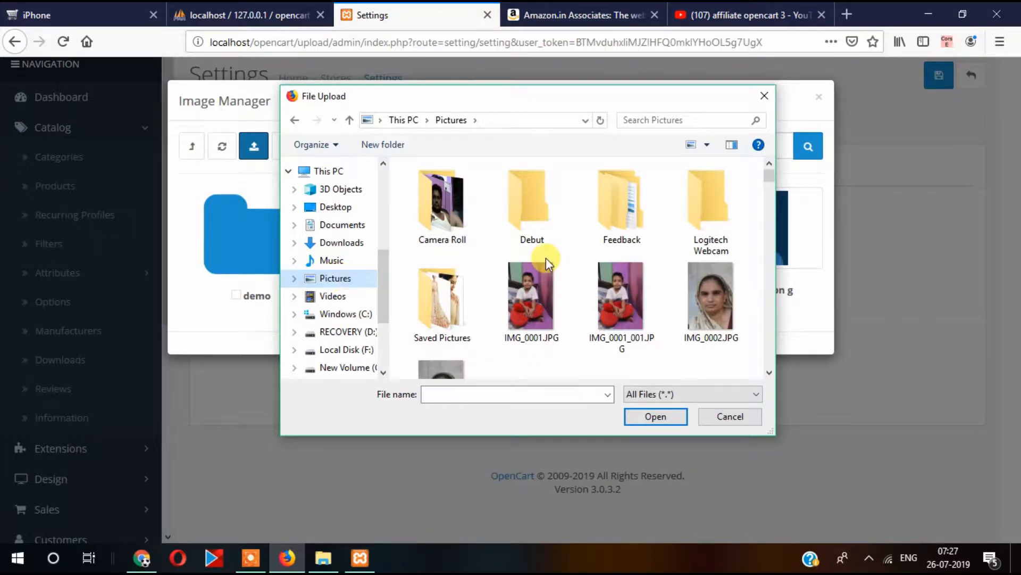
mouse_move(620, 208)
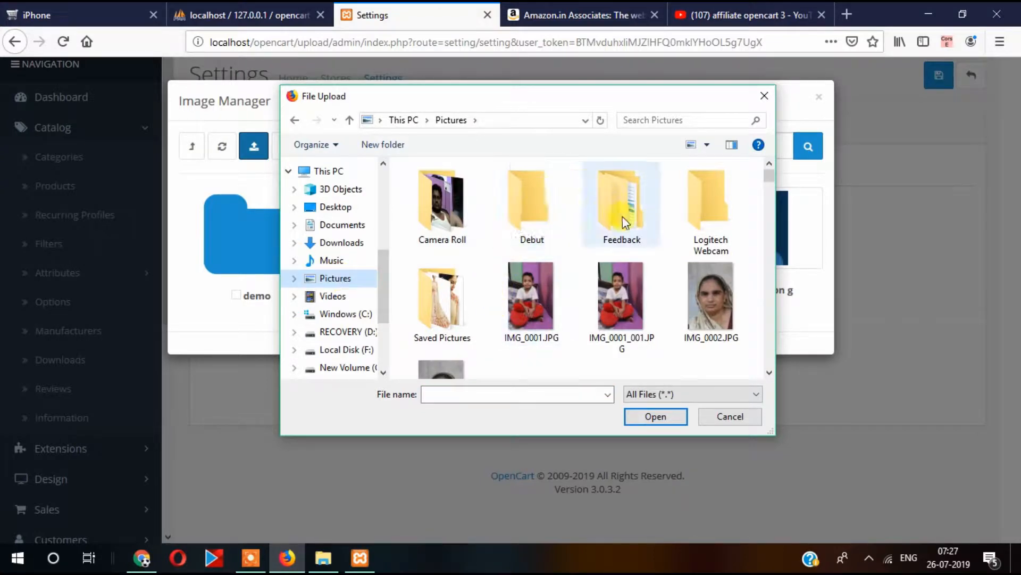
scroll("down", 3)
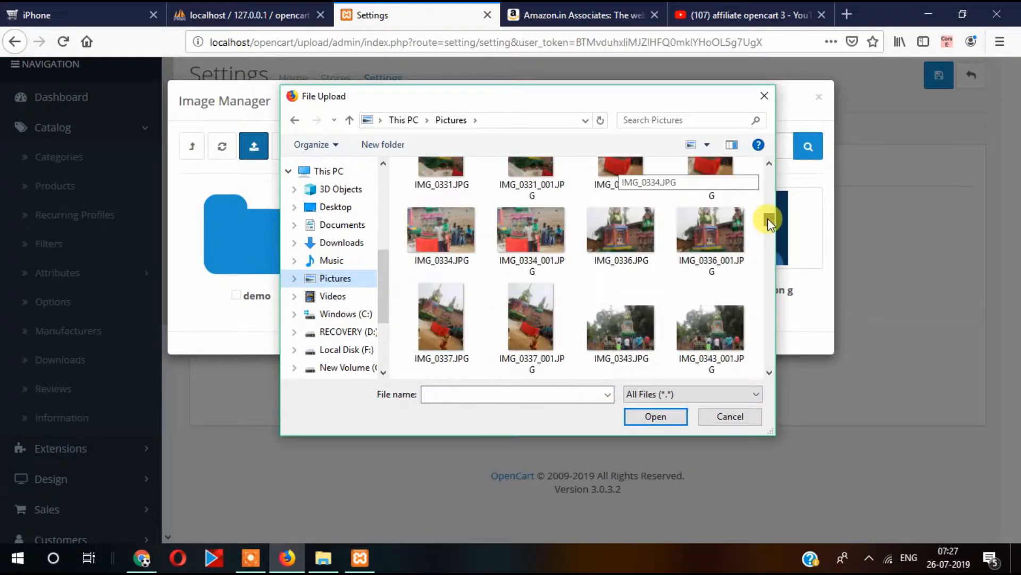
scroll("up", 3)
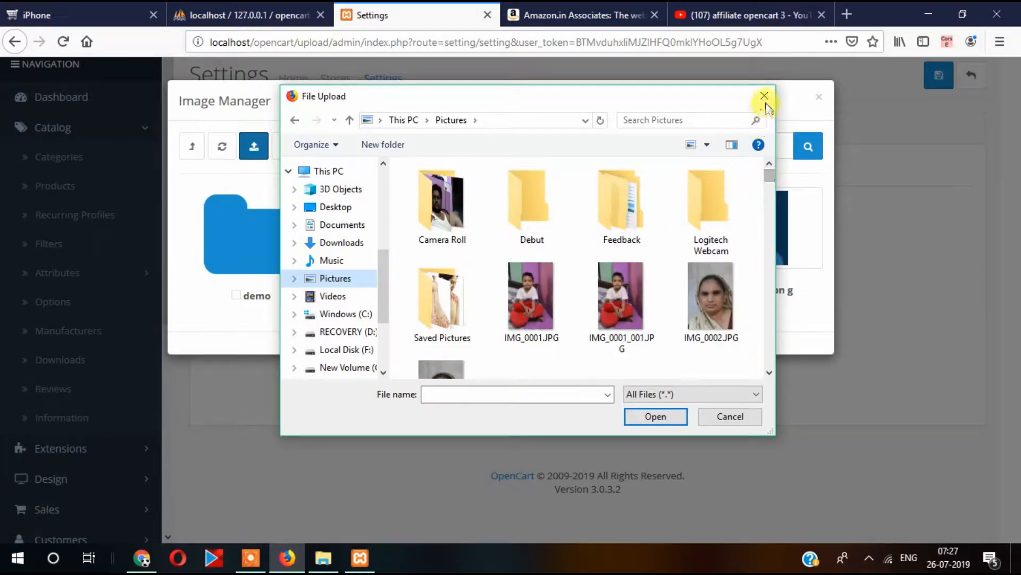
left_click(765, 96)
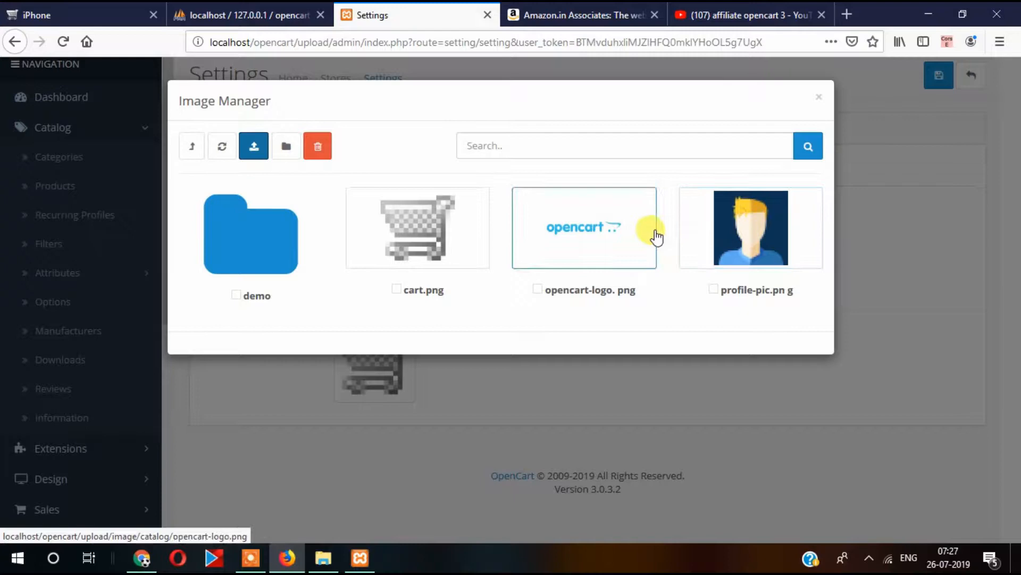
mouse_move(625, 242)
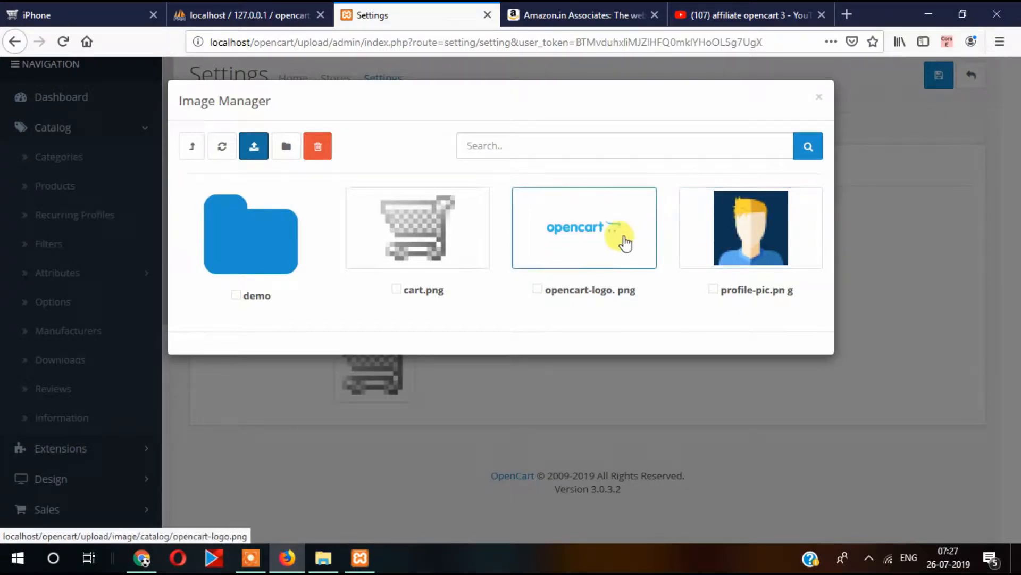
Step: Set opencart-logo.png as the store logo
left_click(583, 228)
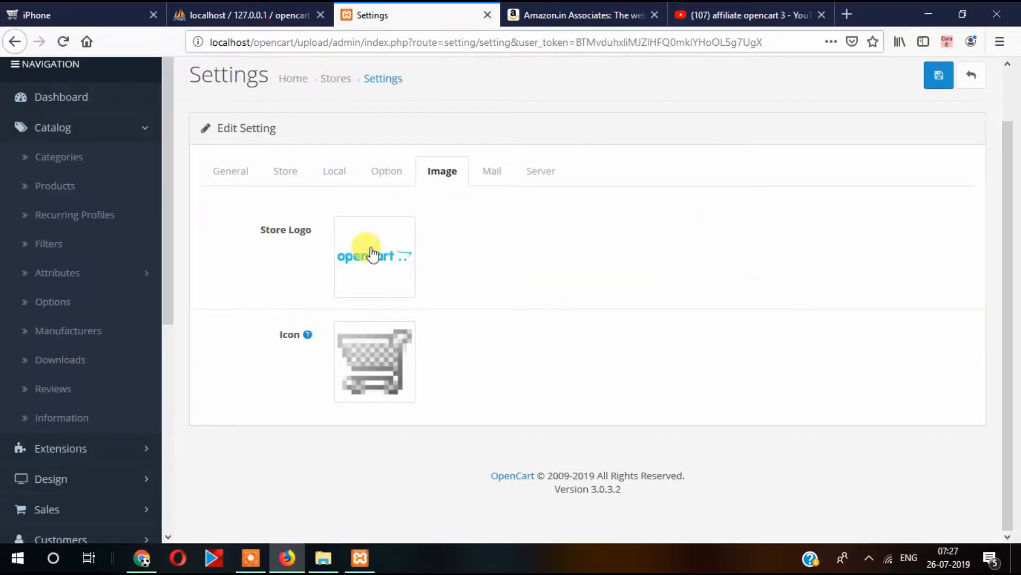
mouse_move(283, 106)
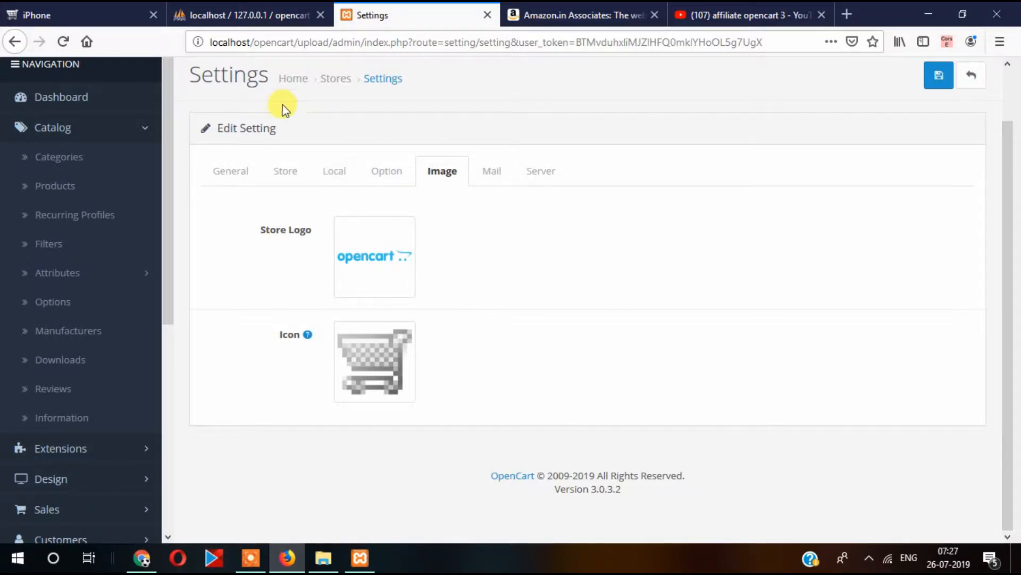
mouse_move(39, 14)
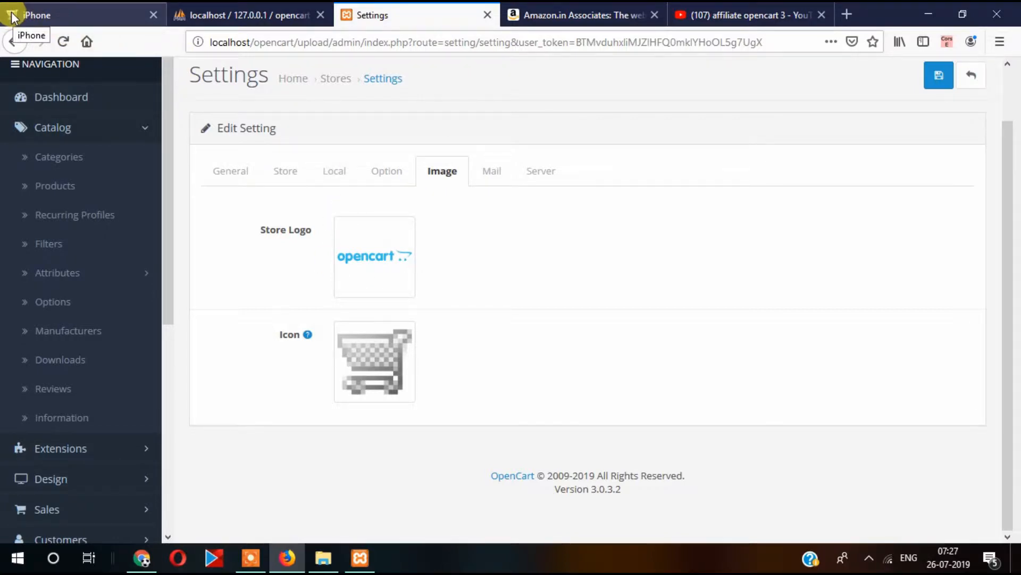
Step: Switch to the storefront's iPhone product page in another browser tab
left_click(78, 14)
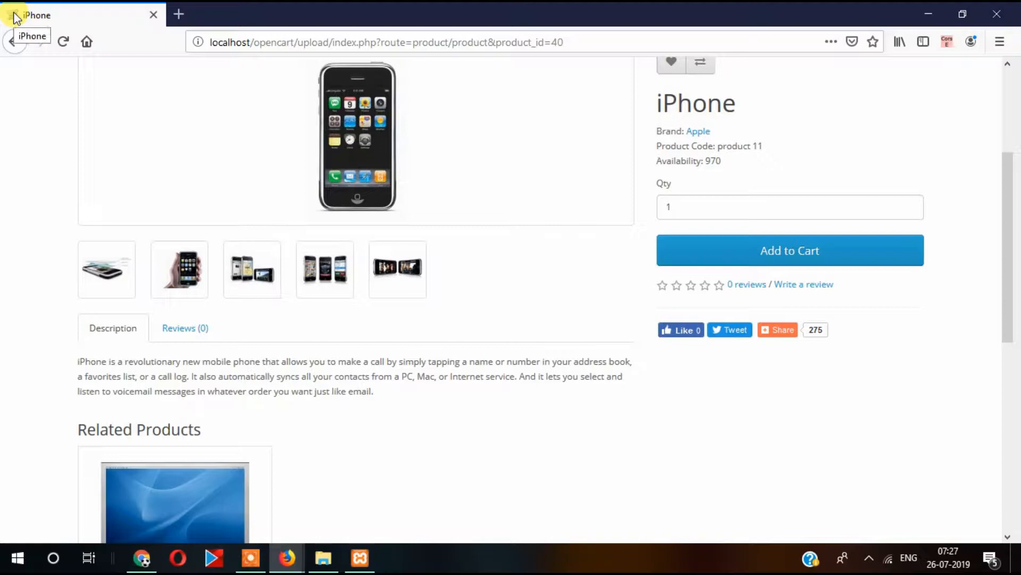
mouse_move(931, 14)
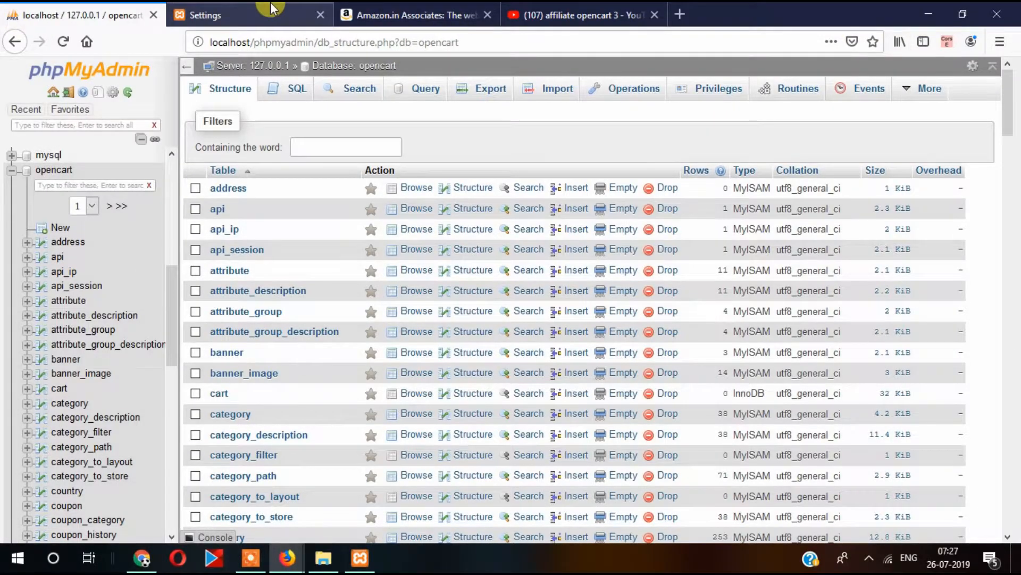
Step: Return to store settings and bring up the Image Manager for the store icon
left_click(227, 14)
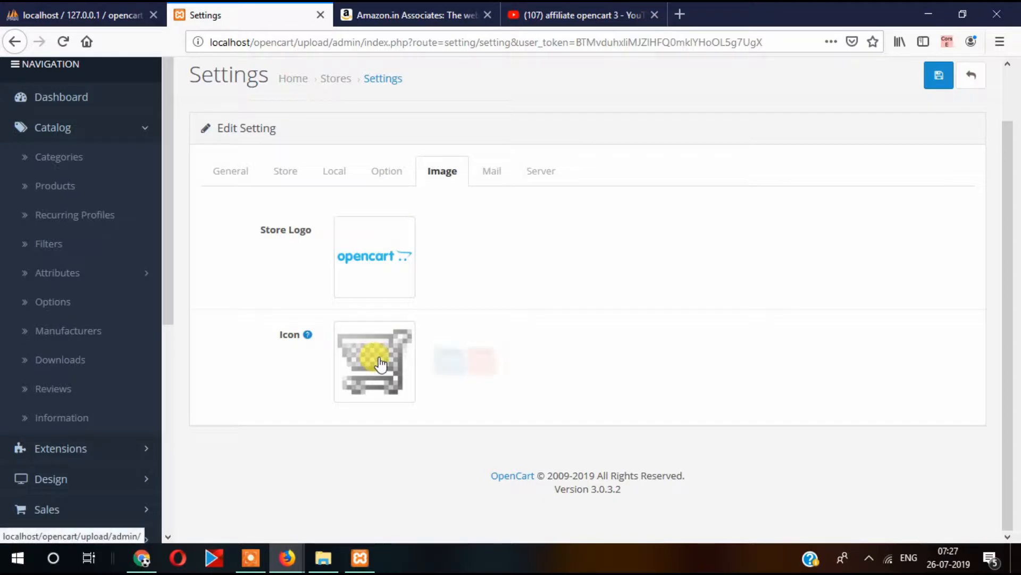
left_click(374, 360)
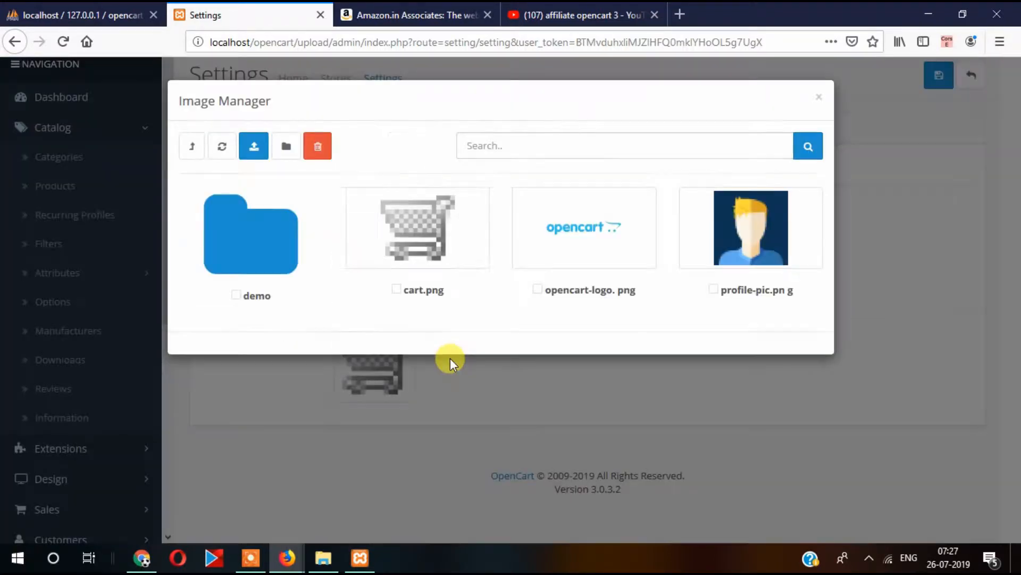
mouse_move(751, 226)
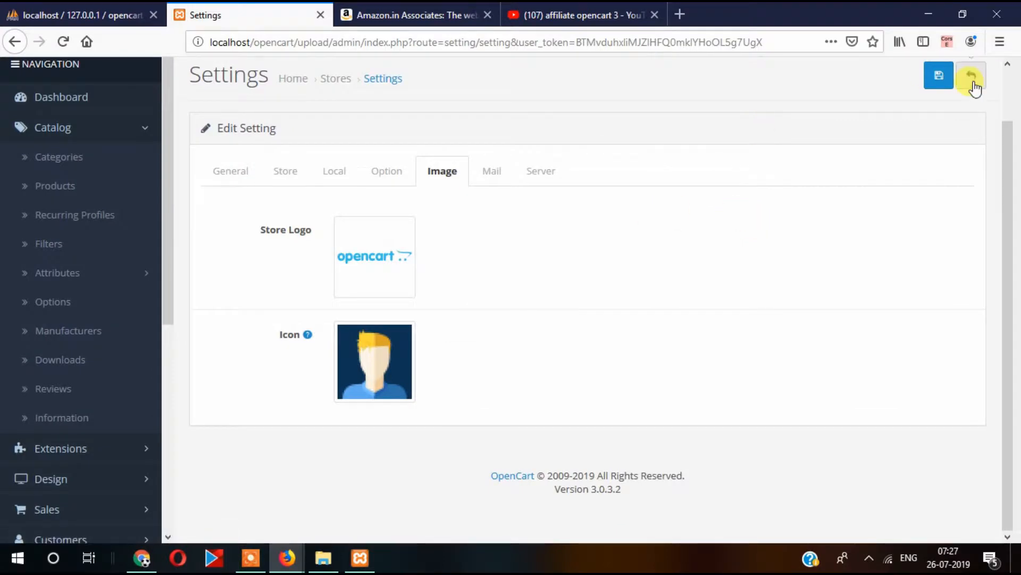
Step: Save the logo and icon settings and review the success alert on the Stores list
left_click(938, 74)
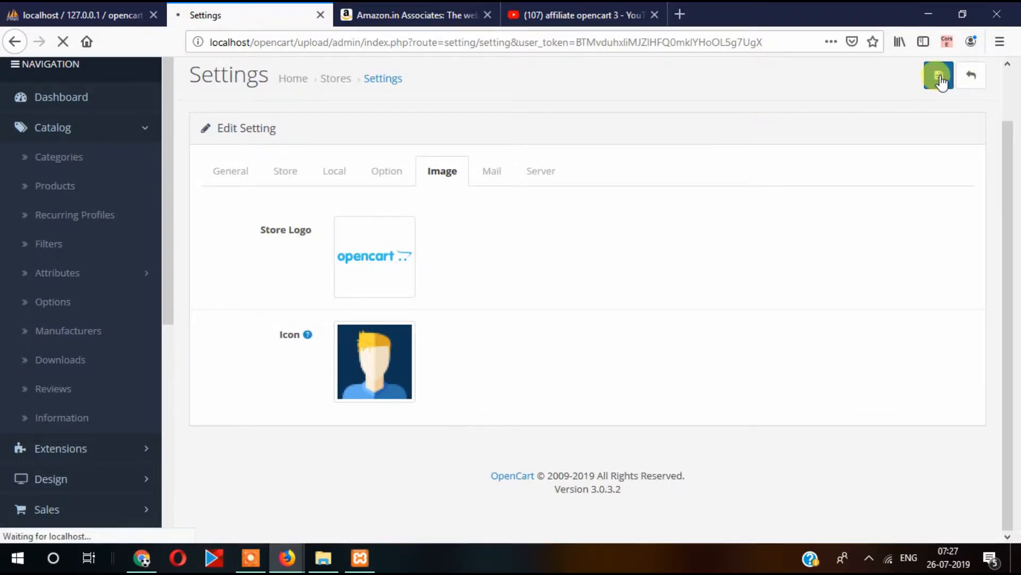
left_click(938, 75)
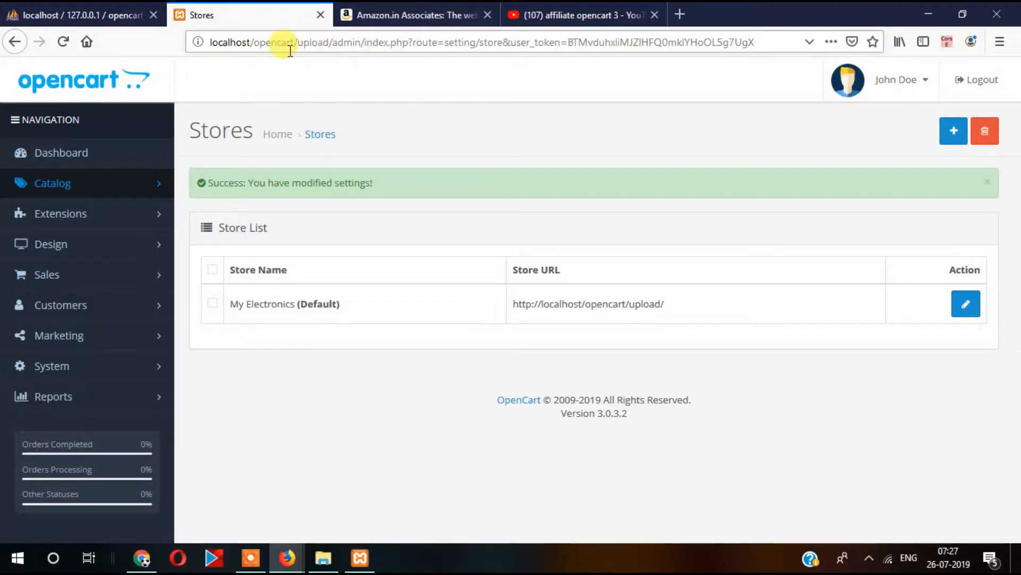
mouse_move(101, 89)
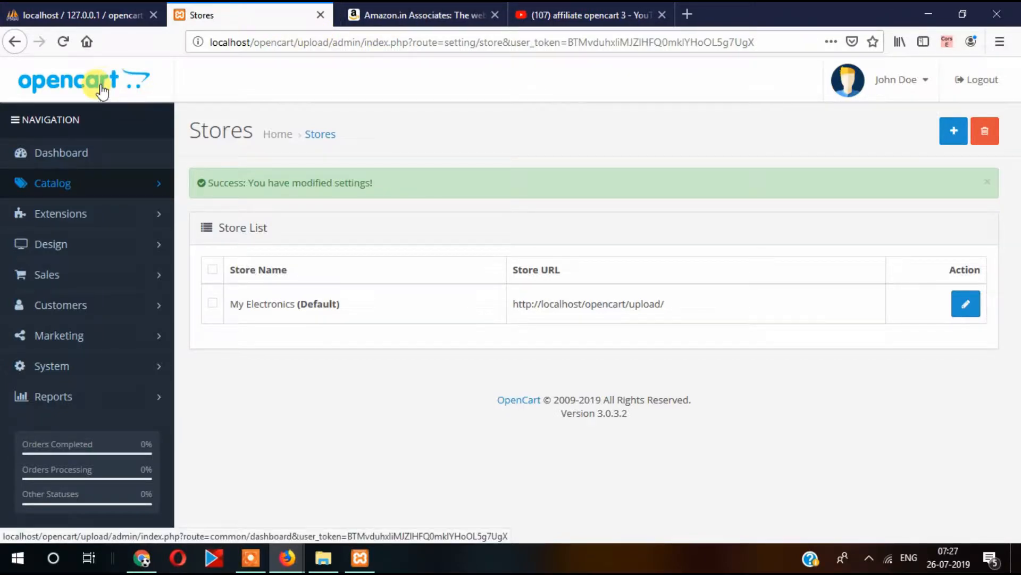
left_click(101, 82)
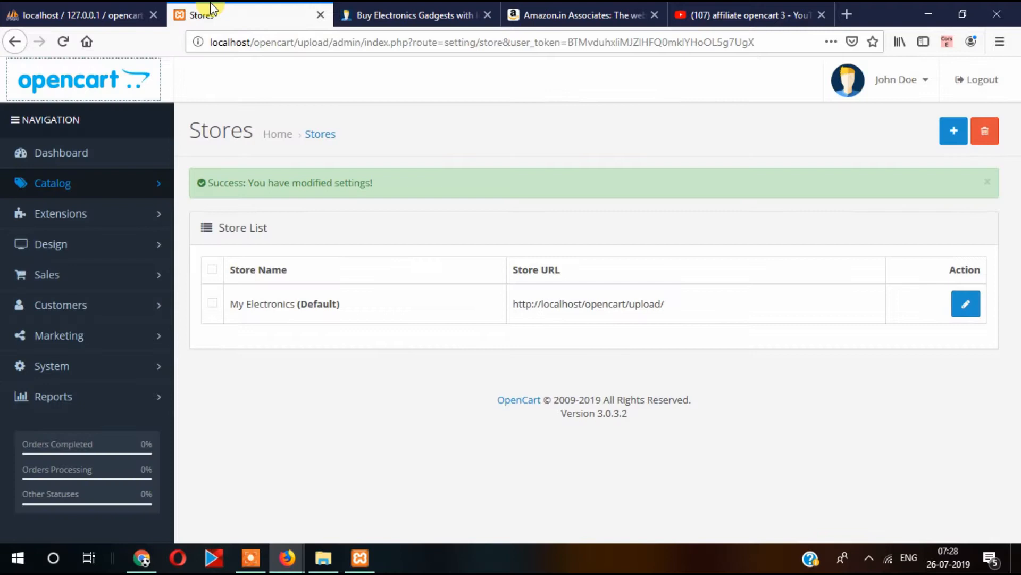
mouse_move(966, 303)
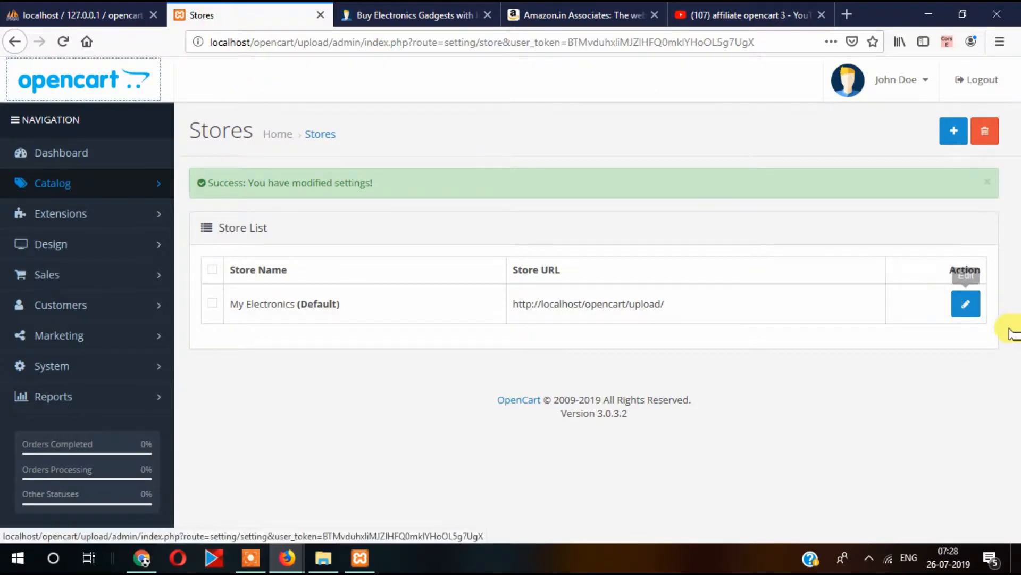
left_click(966, 303)
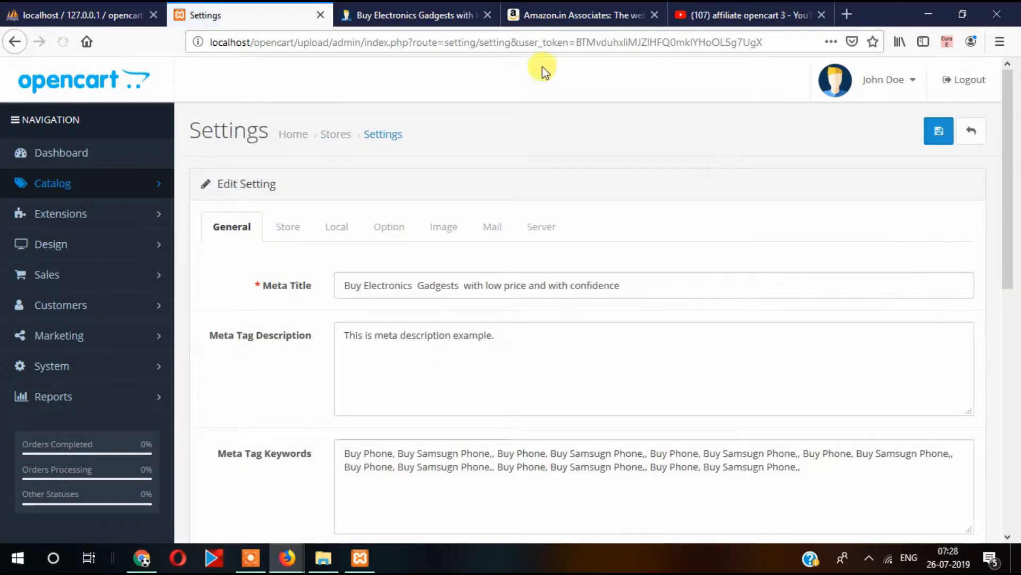
left_click(443, 225)
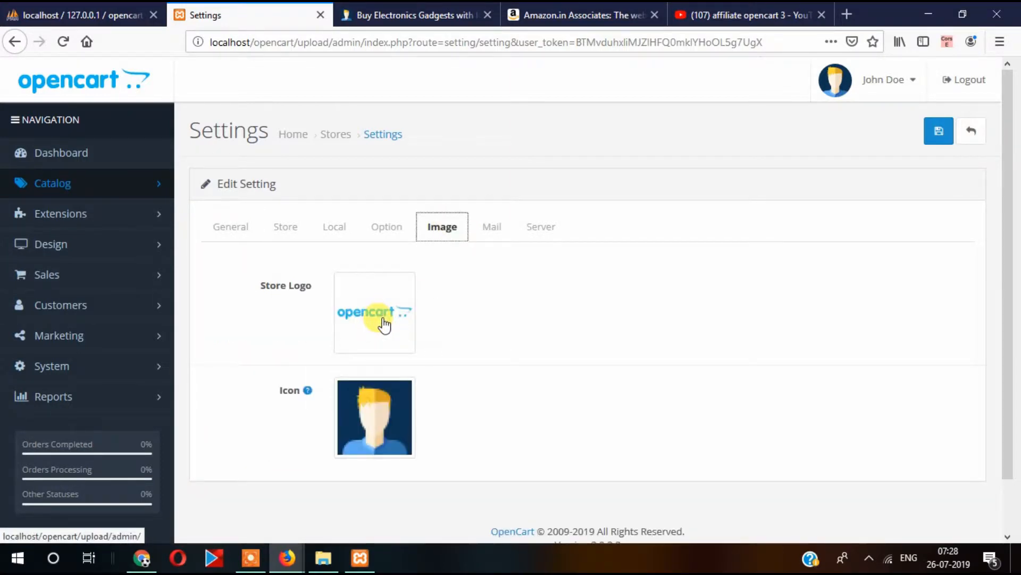
mouse_move(492, 226)
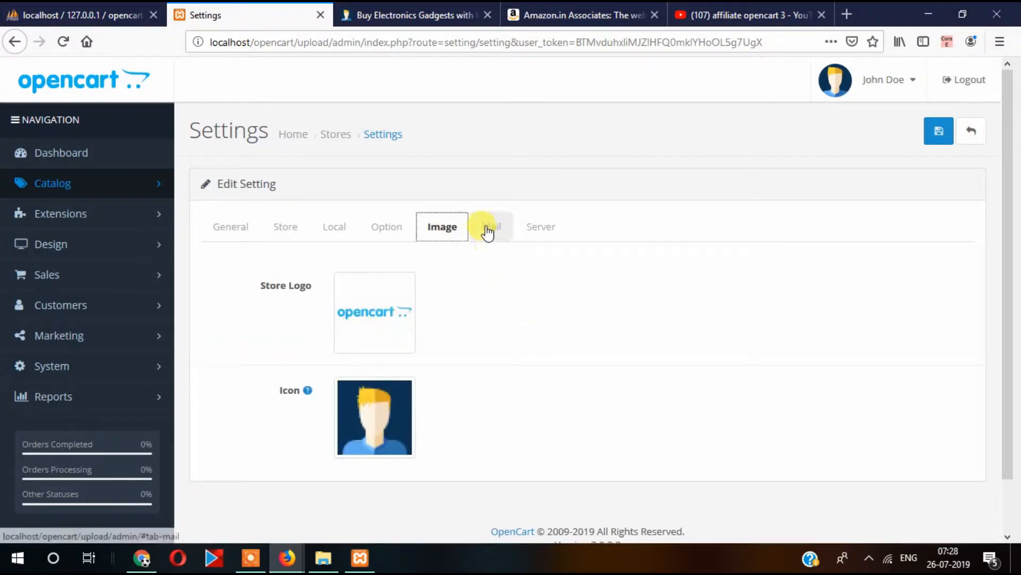
Step: Show the store's Mail settings section
left_click(491, 226)
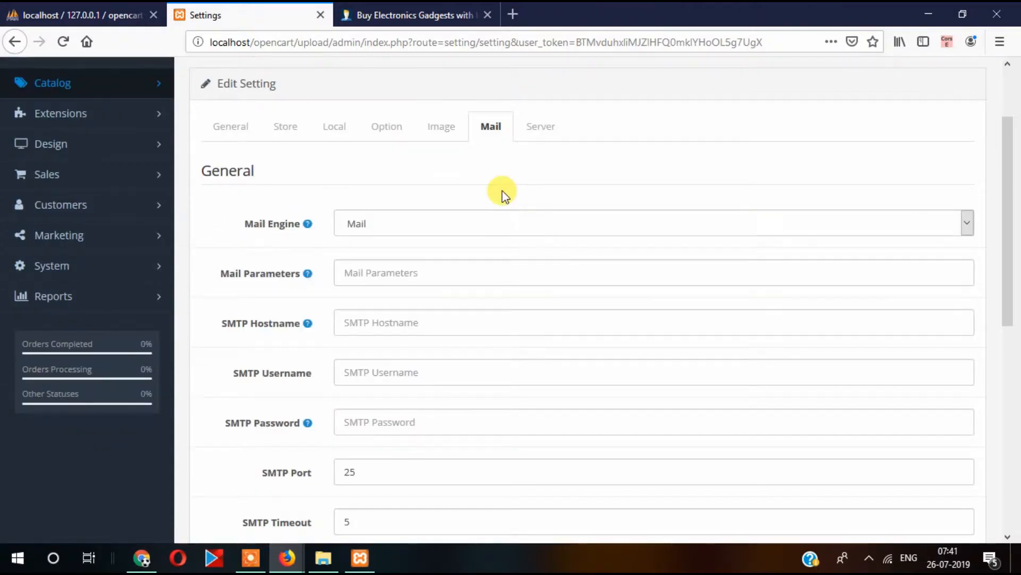
mouse_move(494, 196)
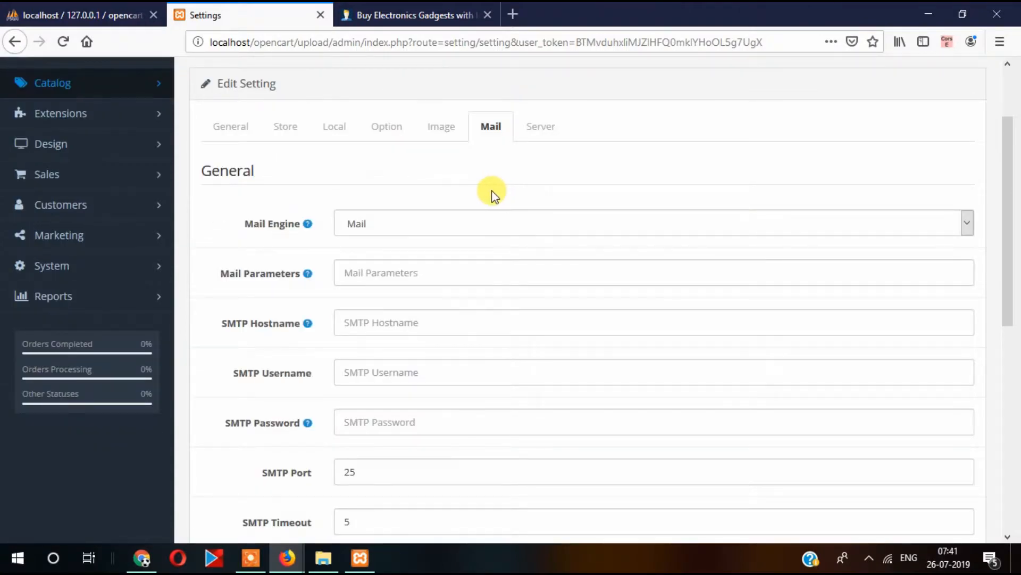
mouse_move(358, 178)
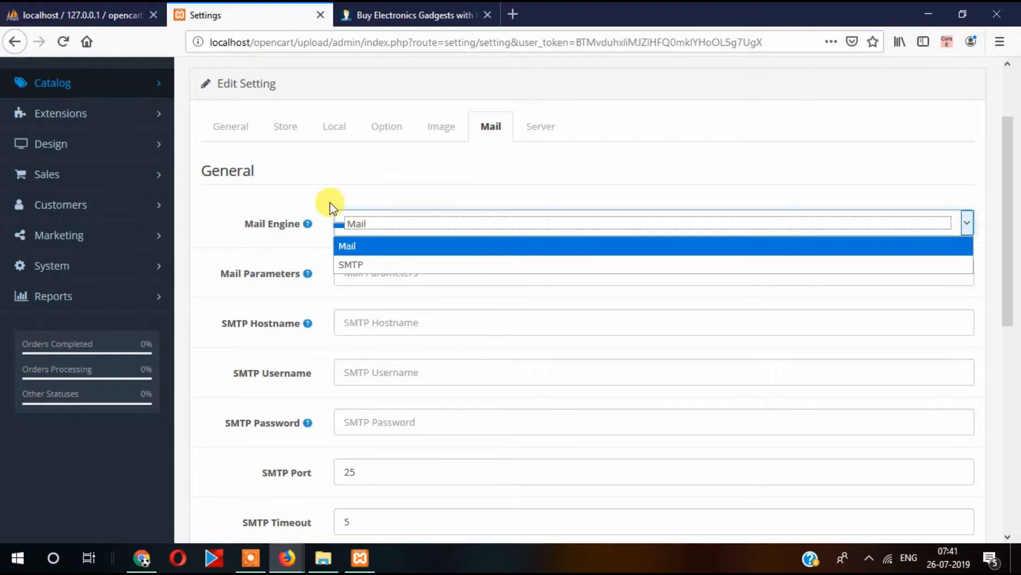
mouse_move(394, 225)
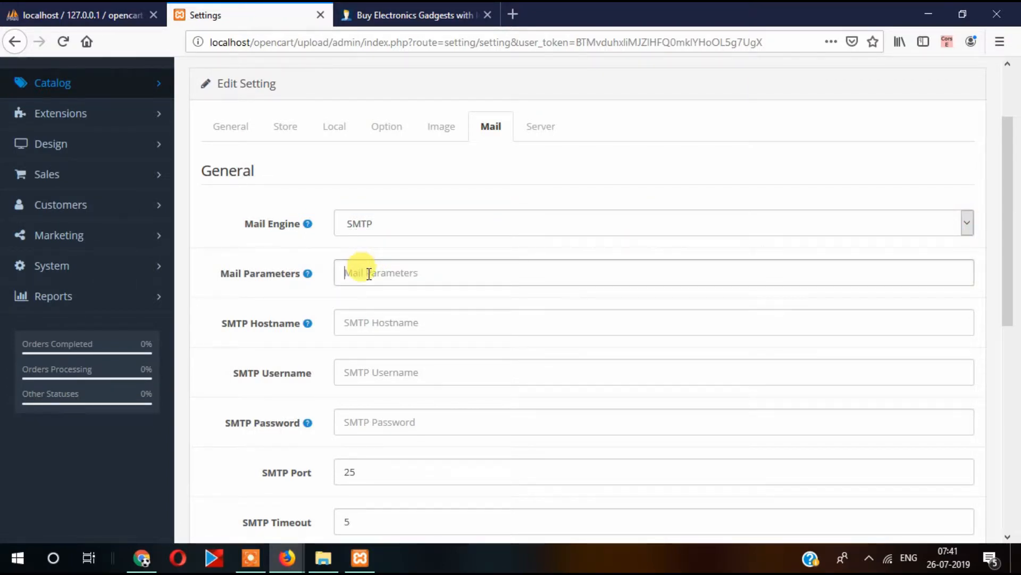
Step: Enter a first gmail-style address attempt in the Mail Parameters field
type("mail")
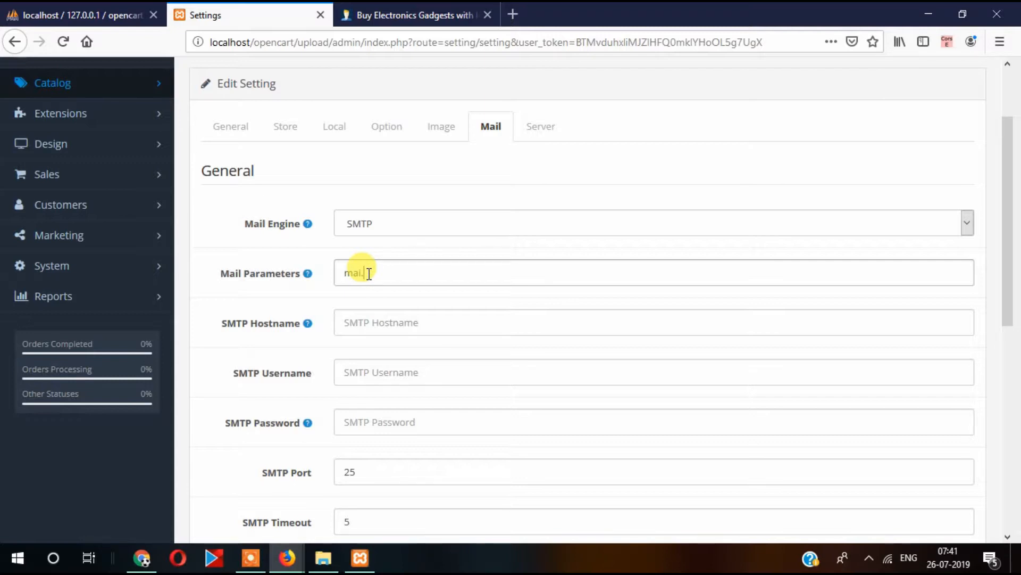
type("gmail")
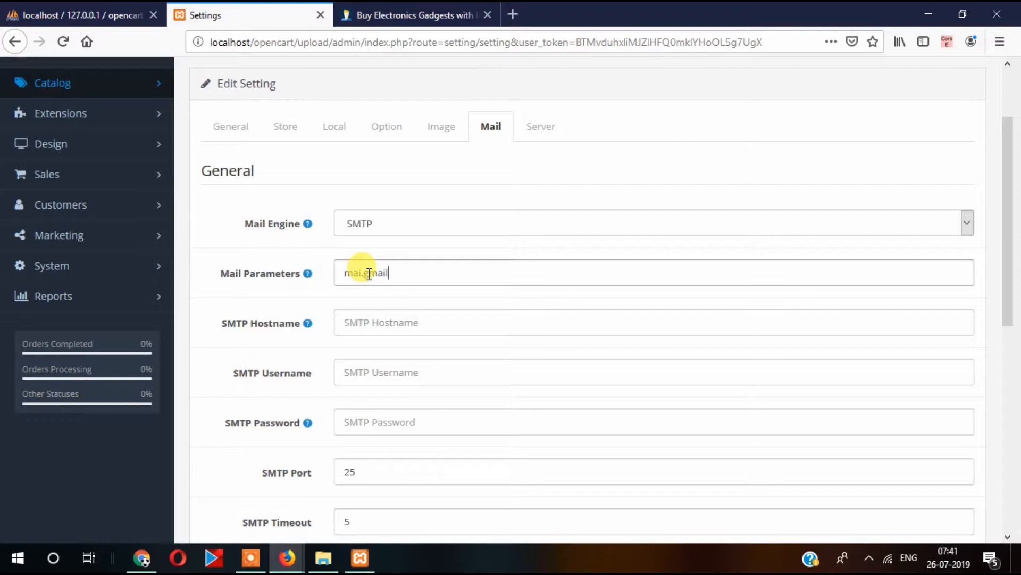
type("/.")
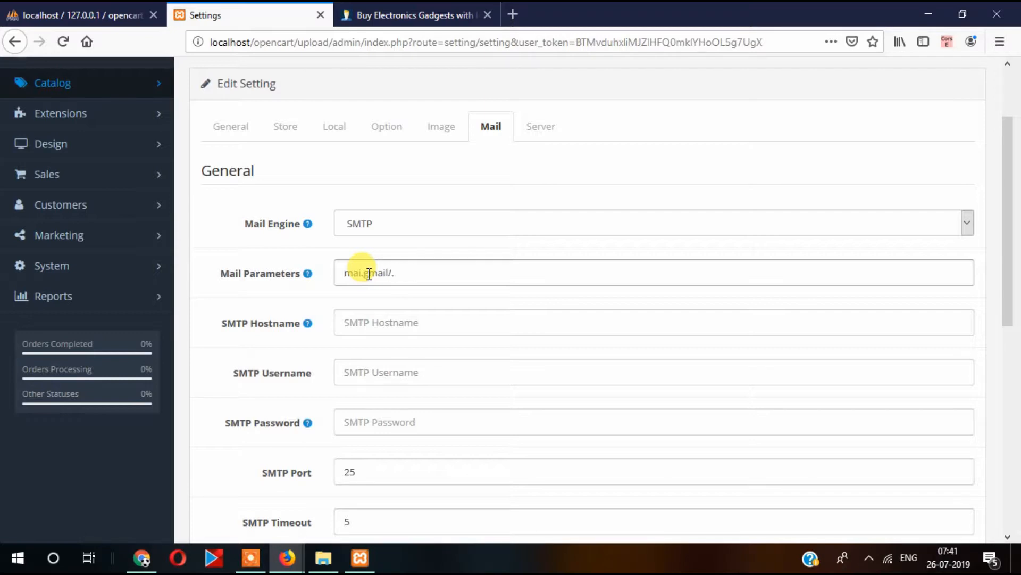
type("com")
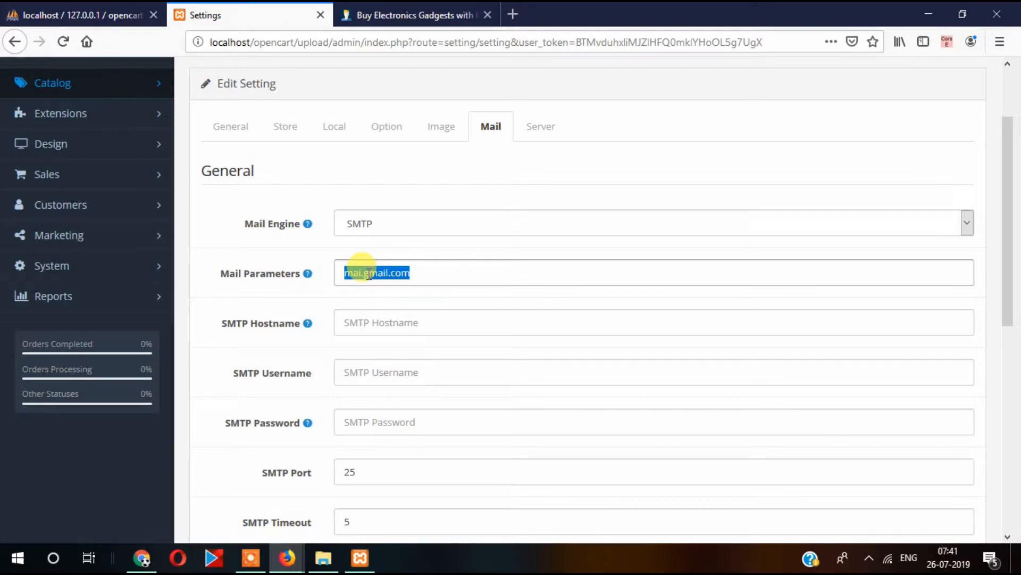
type("chiqstore")
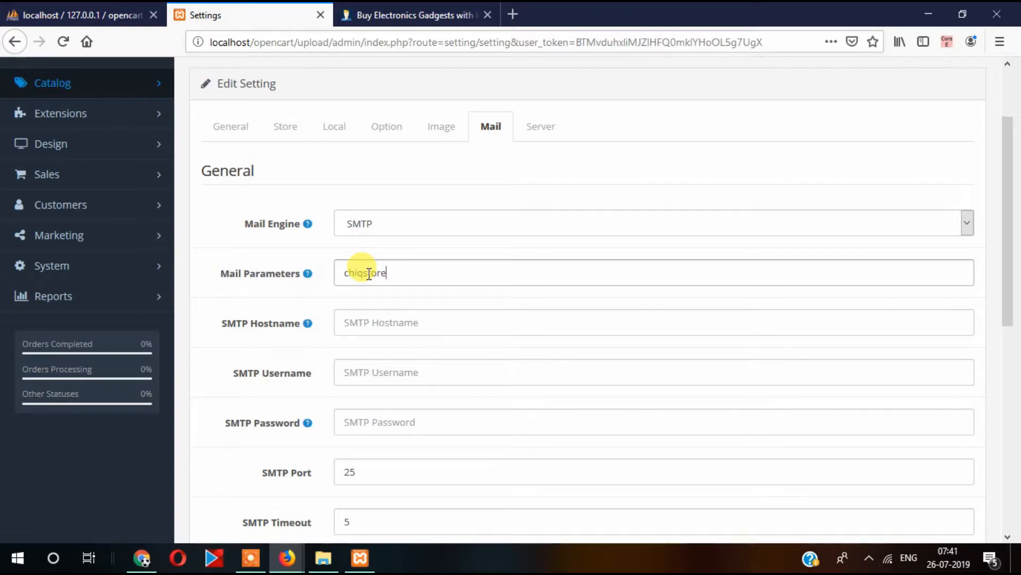
type(".com")
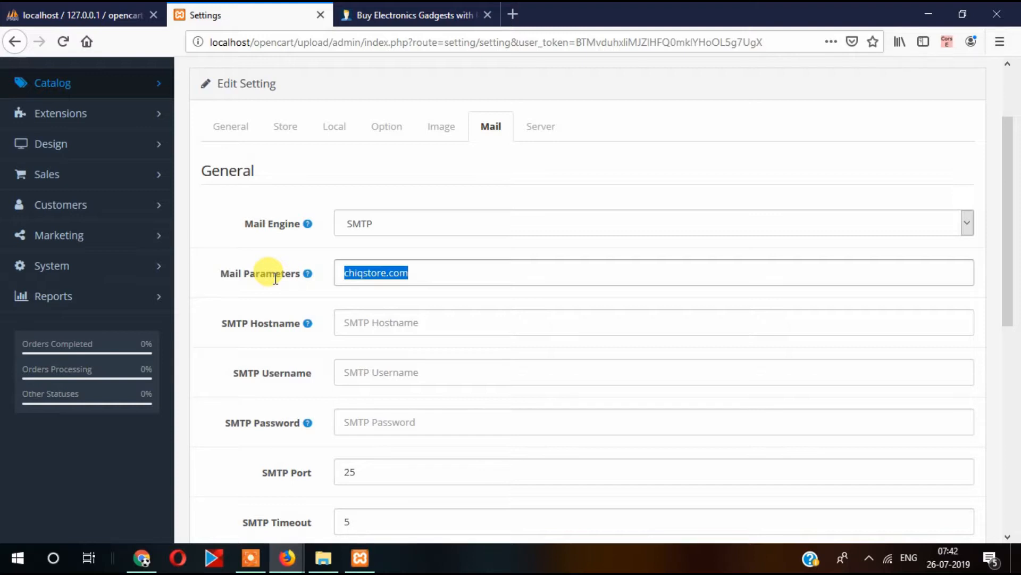
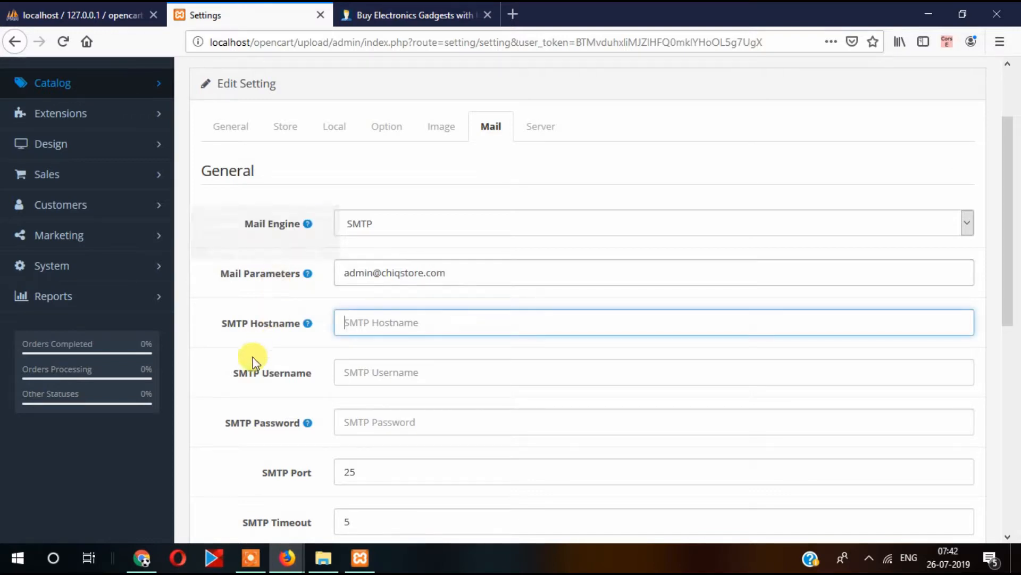
mouse_move(201, 349)
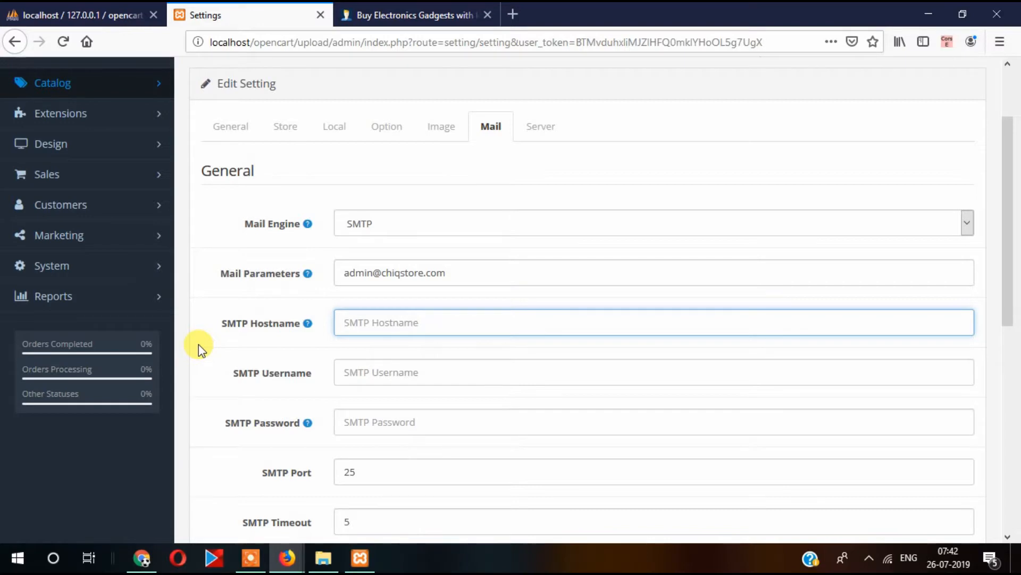
mouse_move(384, 321)
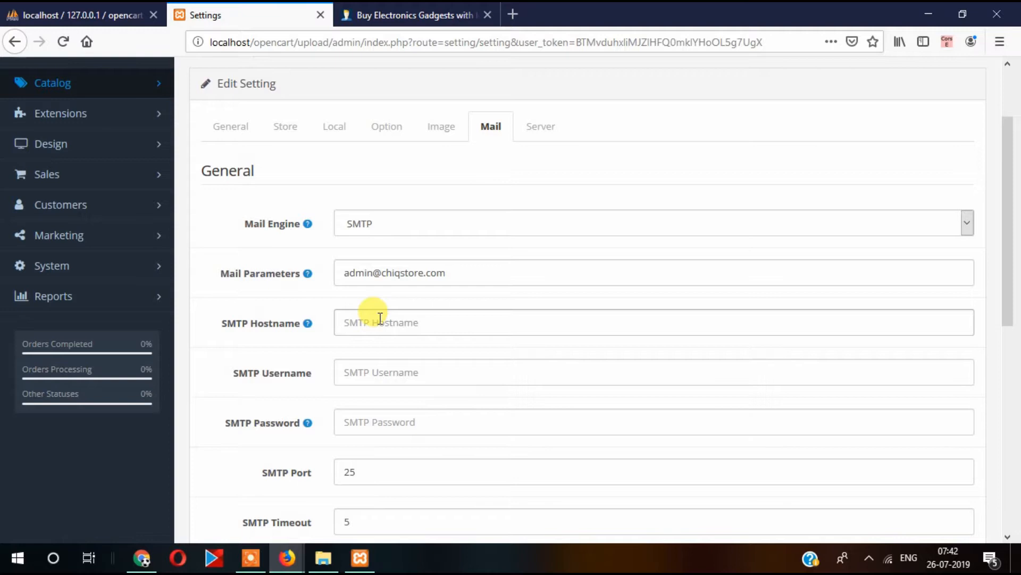
Step: Enter mail.chiqsotr.com as the SMTP Hostname
type("mail")
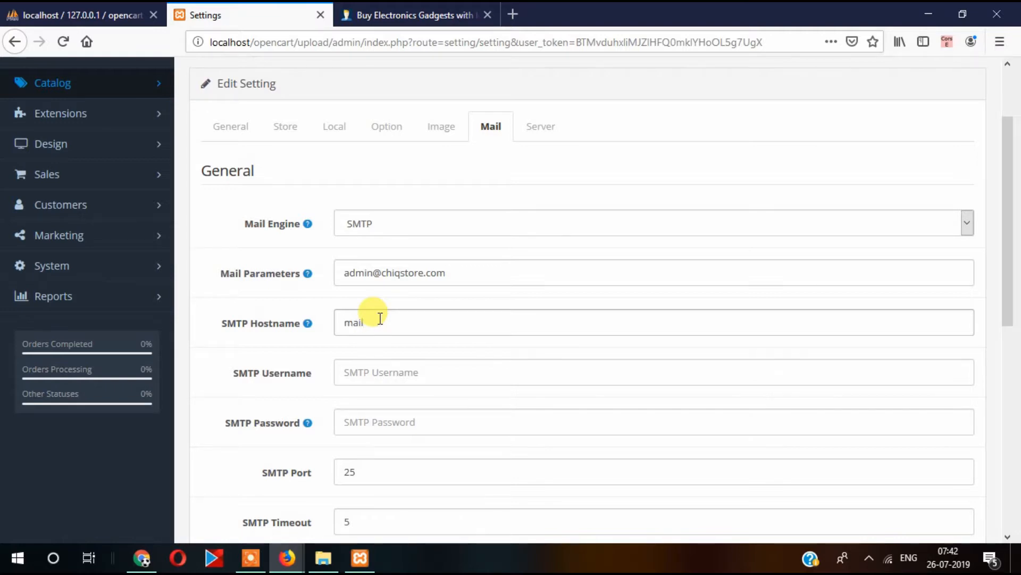
type(".chiqsotr.com")
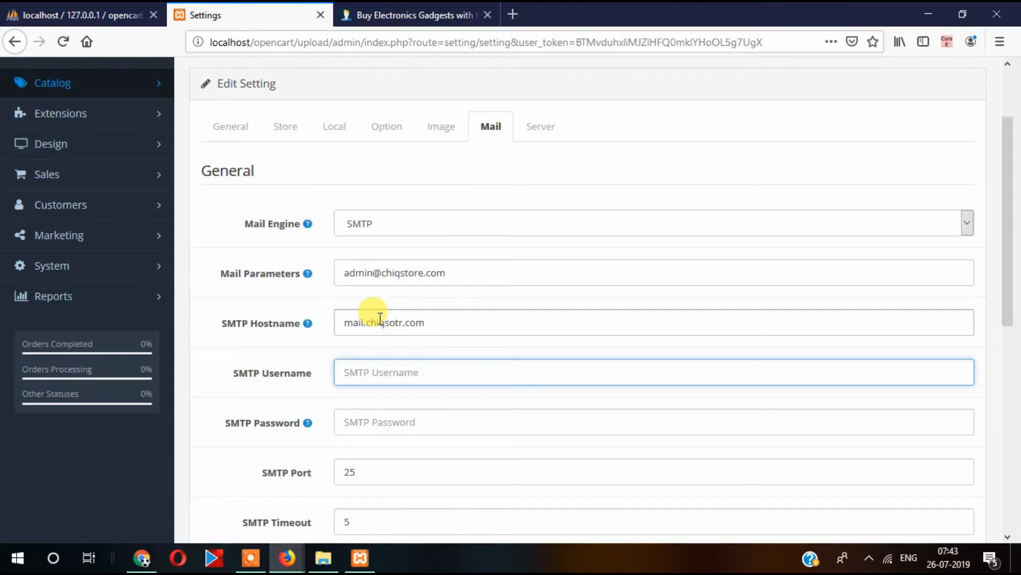
type("e")
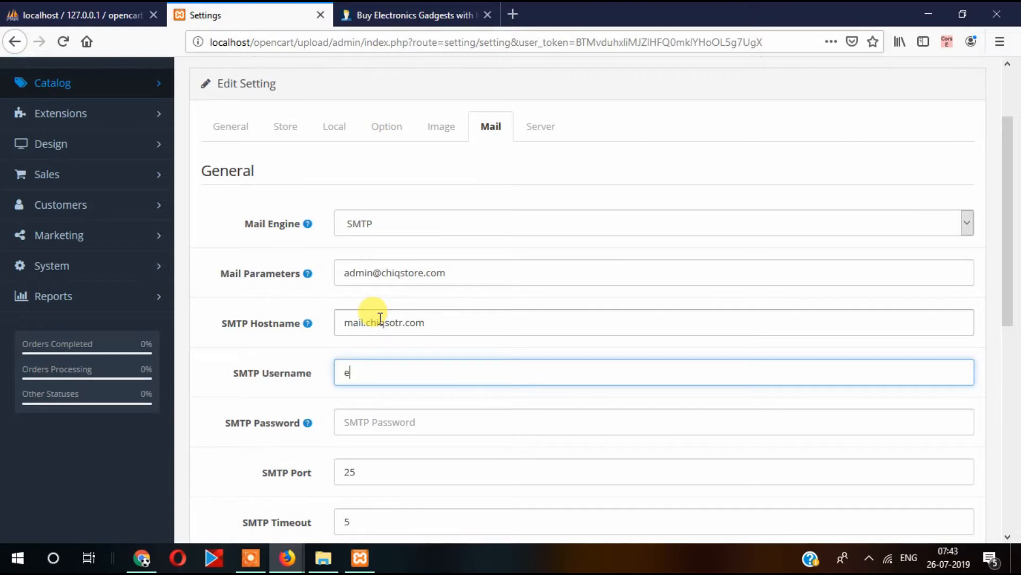
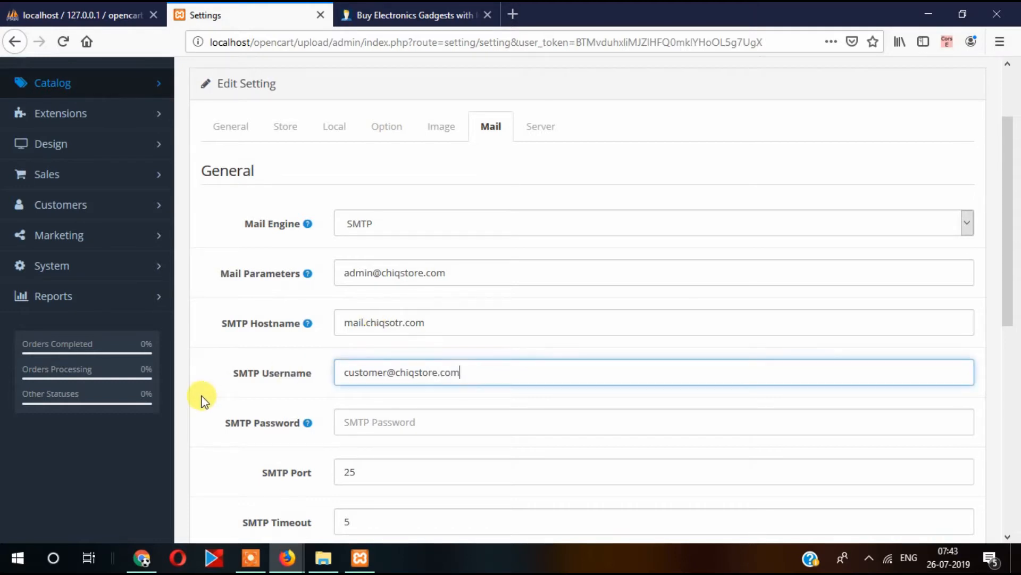
scroll("down", 3)
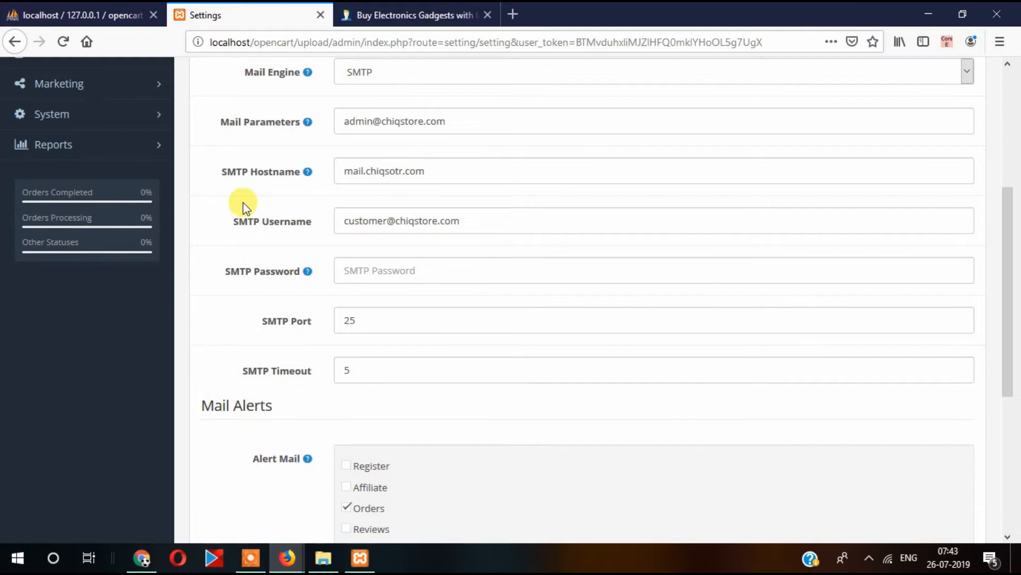
double_click(401, 220)
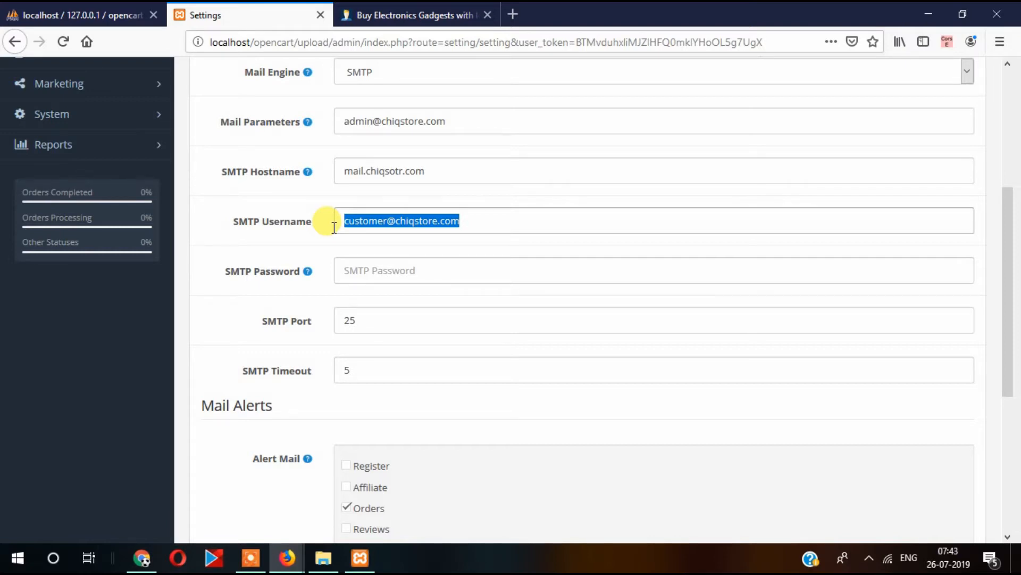
mouse_move(408, 220)
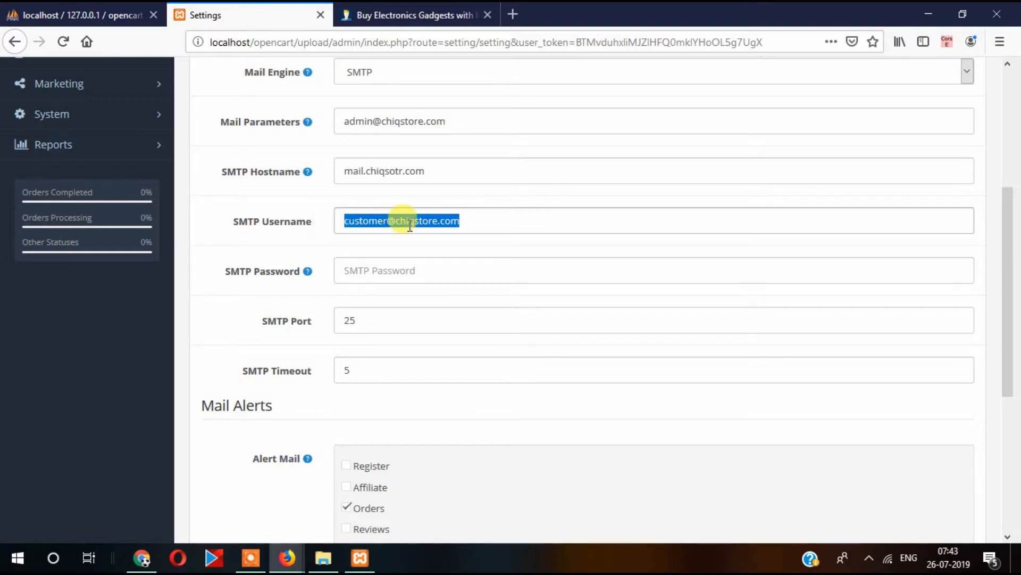
left_click(460, 220)
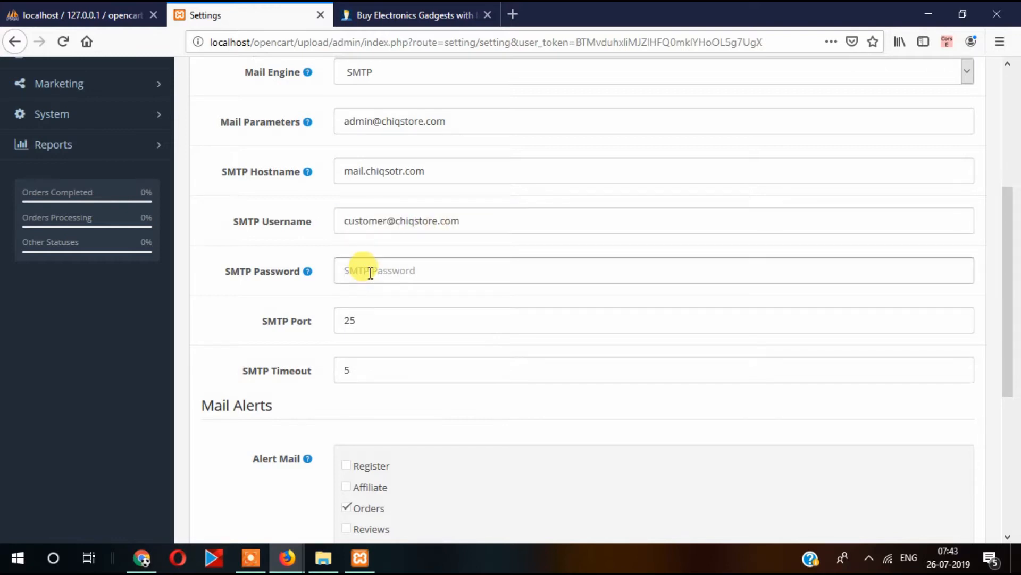
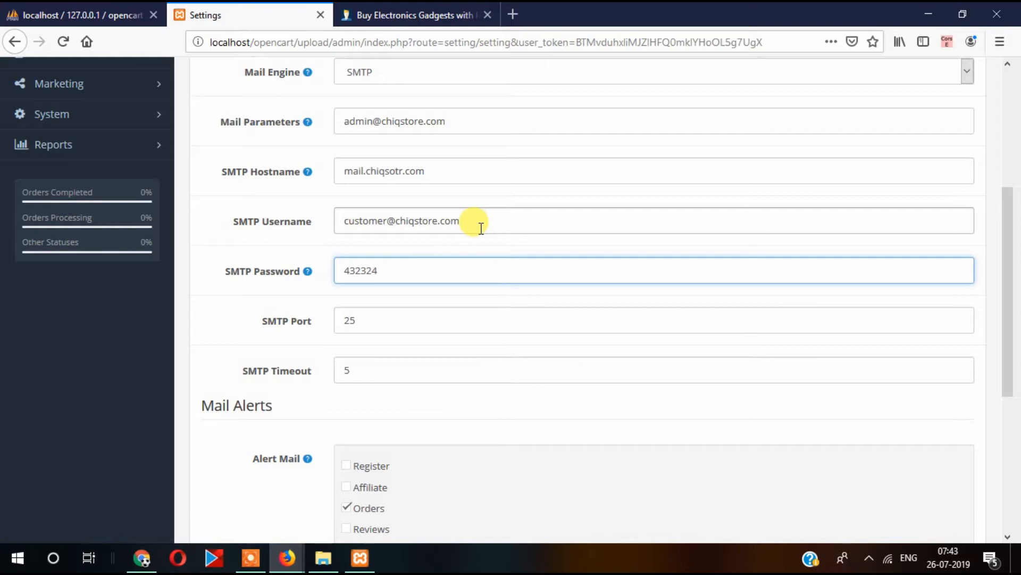
mouse_move(465, 223)
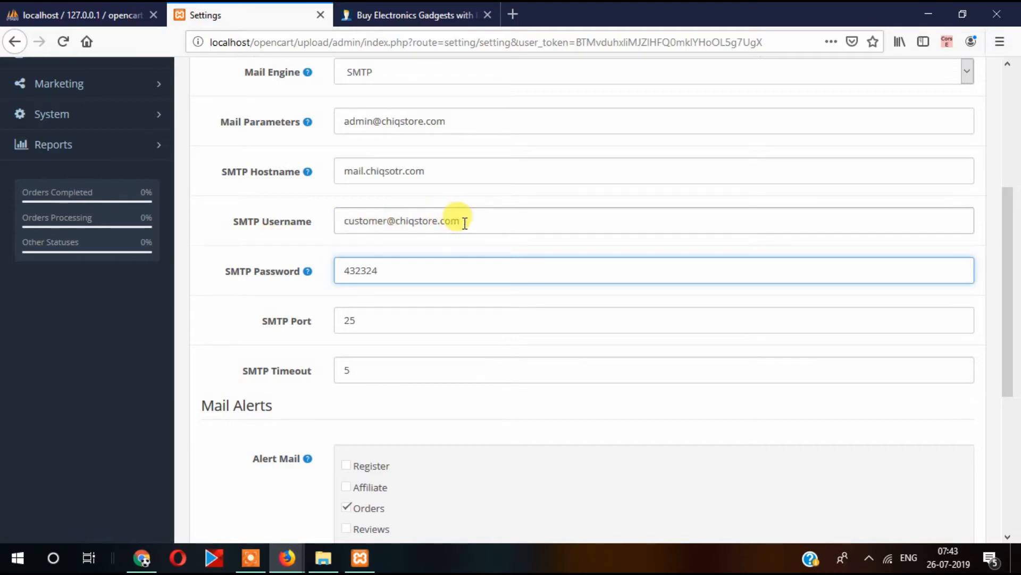
triple_click(401, 220)
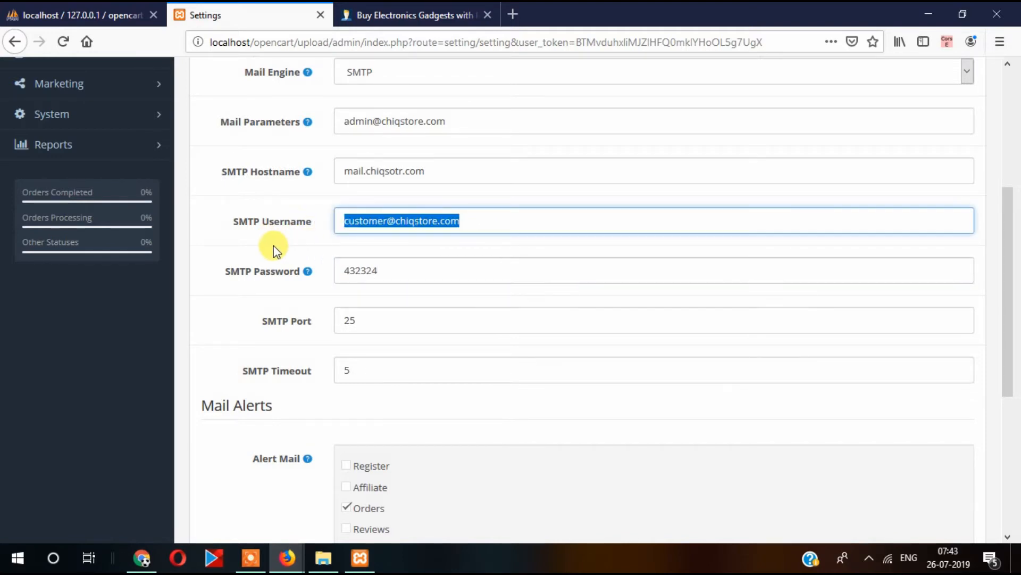
mouse_move(303, 283)
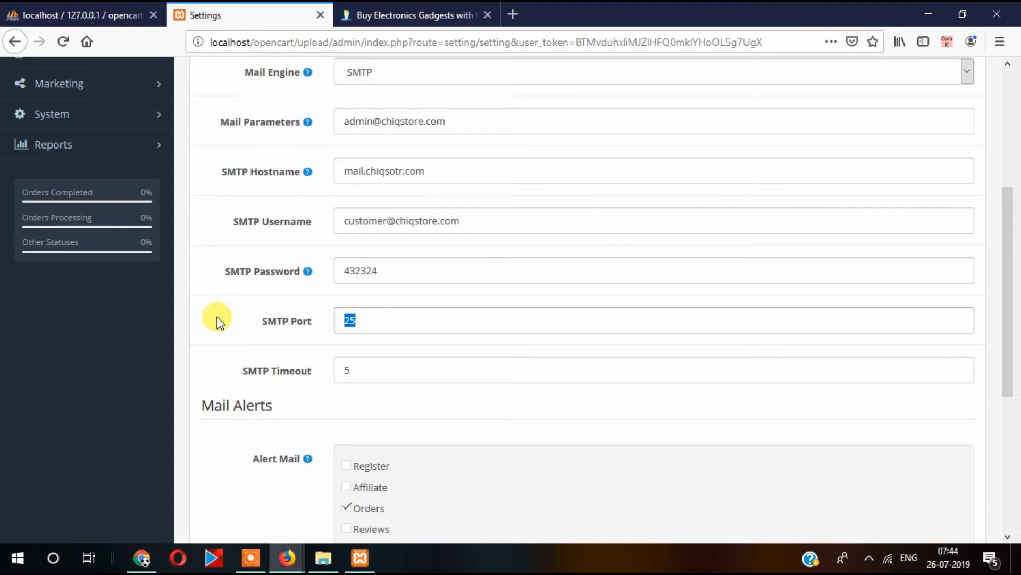
Step: Tick the Register, Affiliate and Reviews alert mail options
scroll("down", 3)
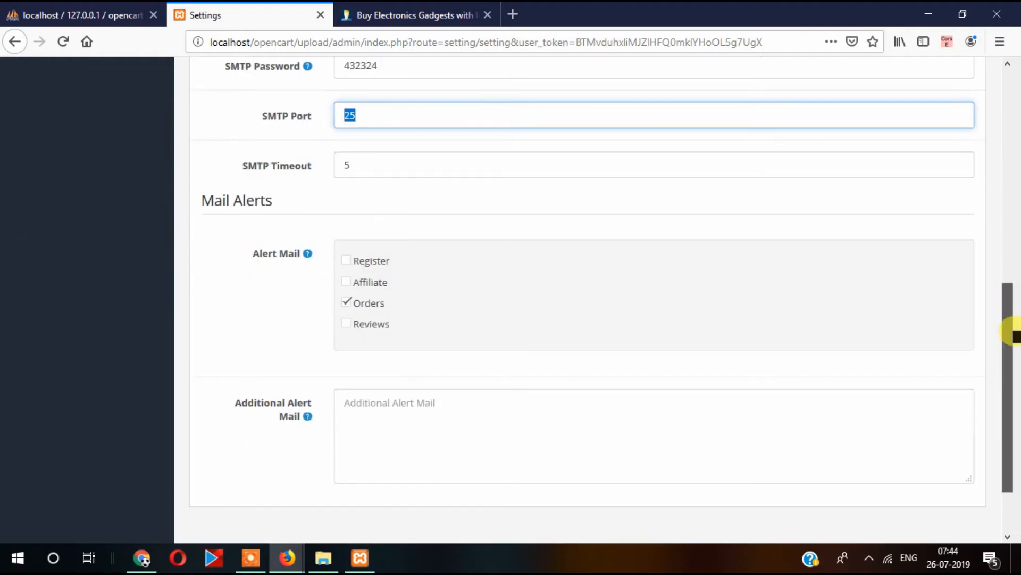
mouse_move(347, 251)
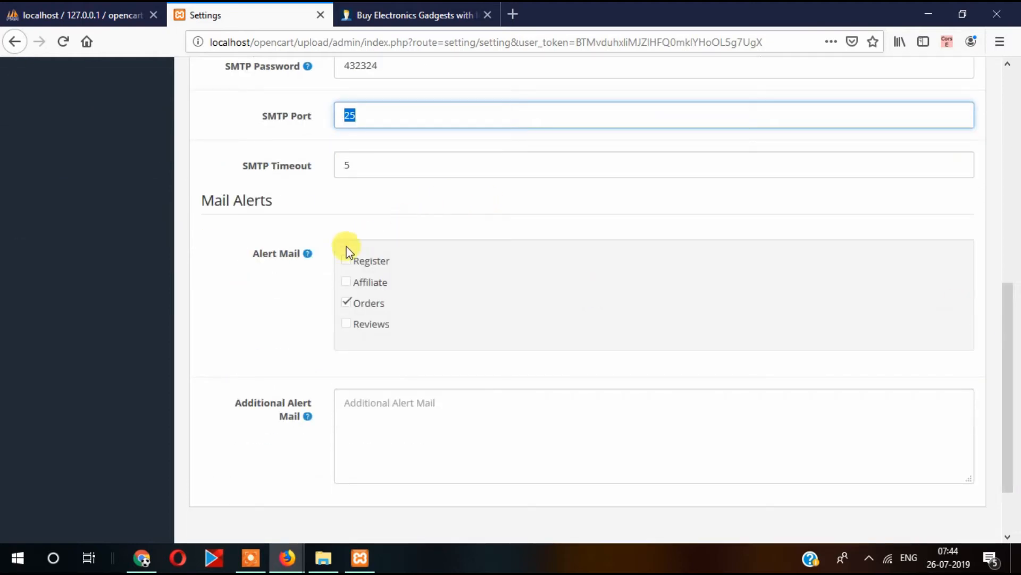
mouse_move(325, 252)
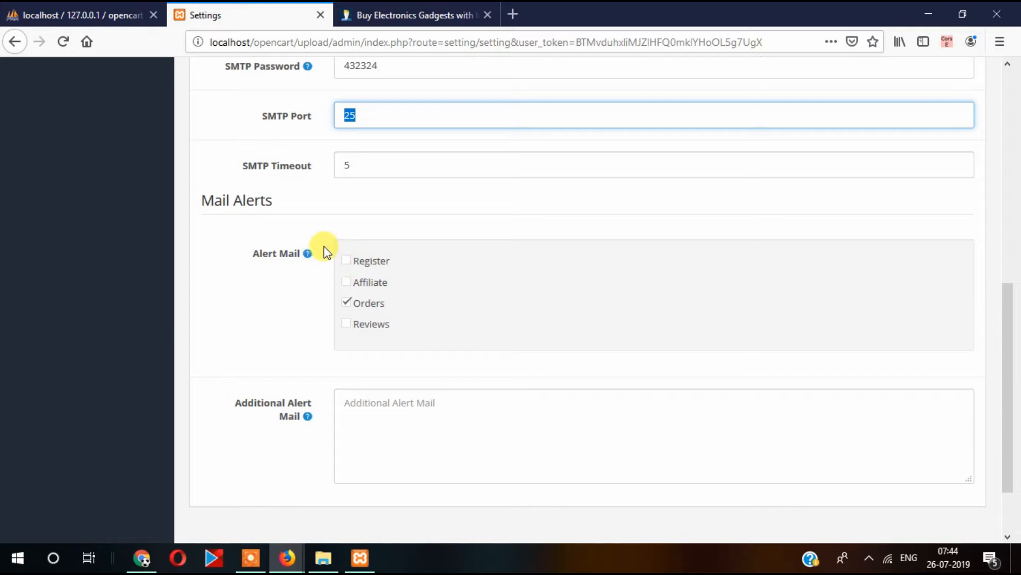
mouse_move(343, 274)
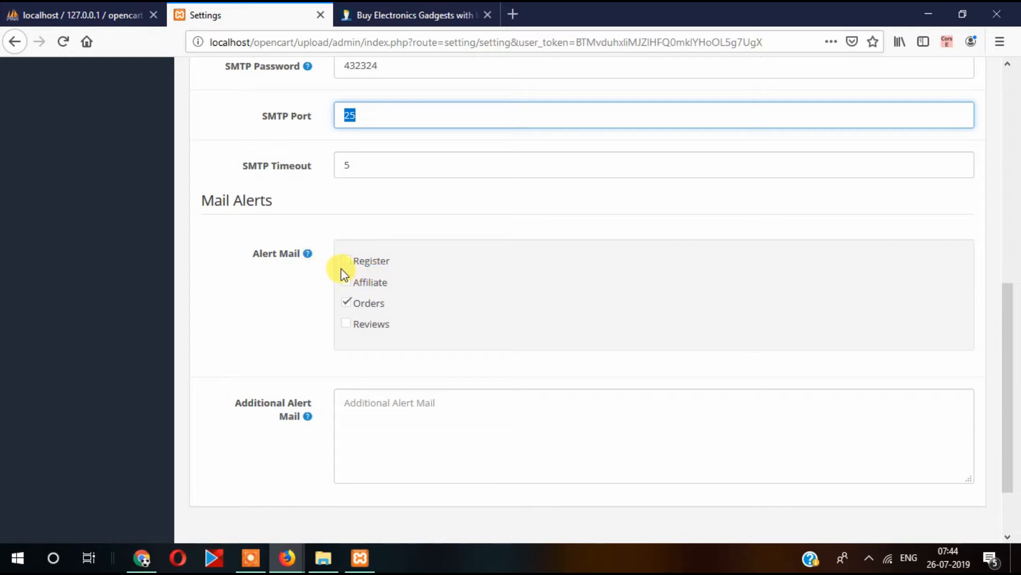
left_click(346, 261)
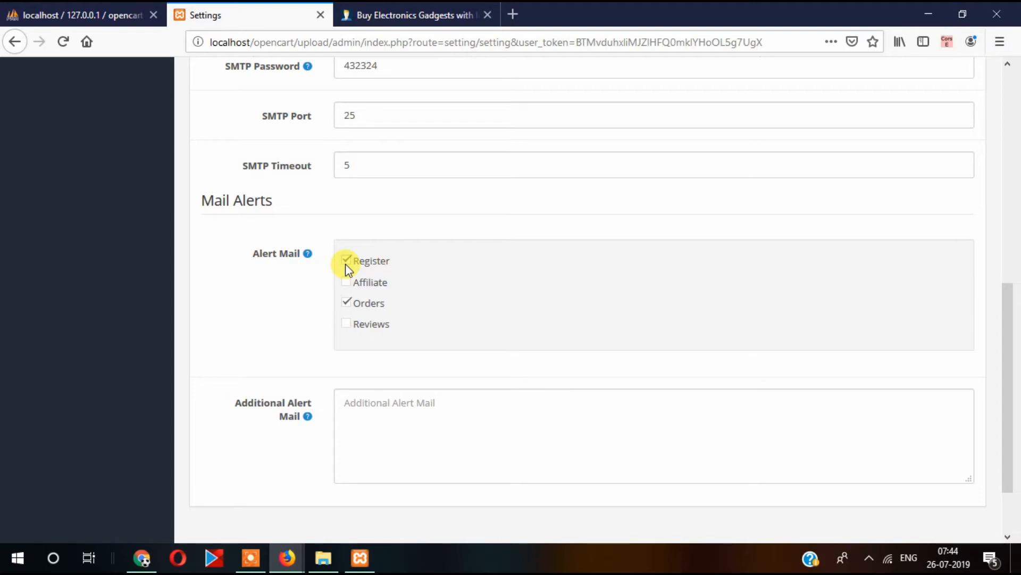
mouse_move(358, 268)
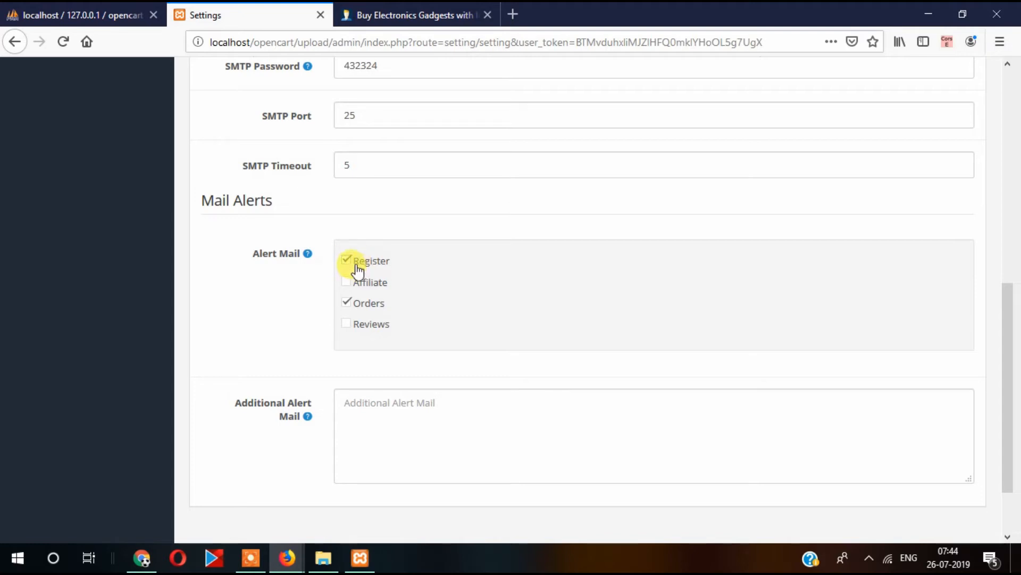
mouse_move(353, 281)
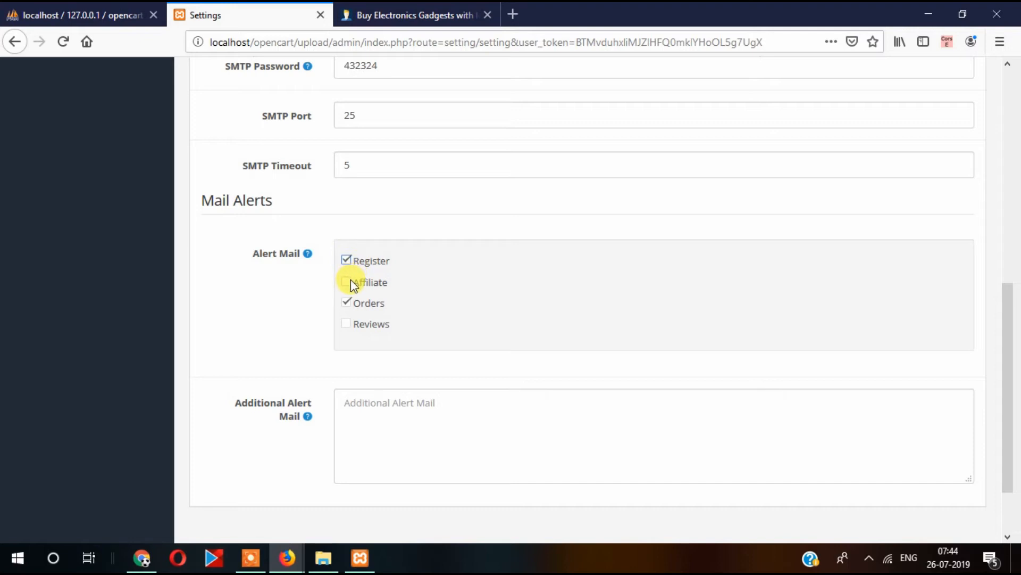
left_click(347, 281)
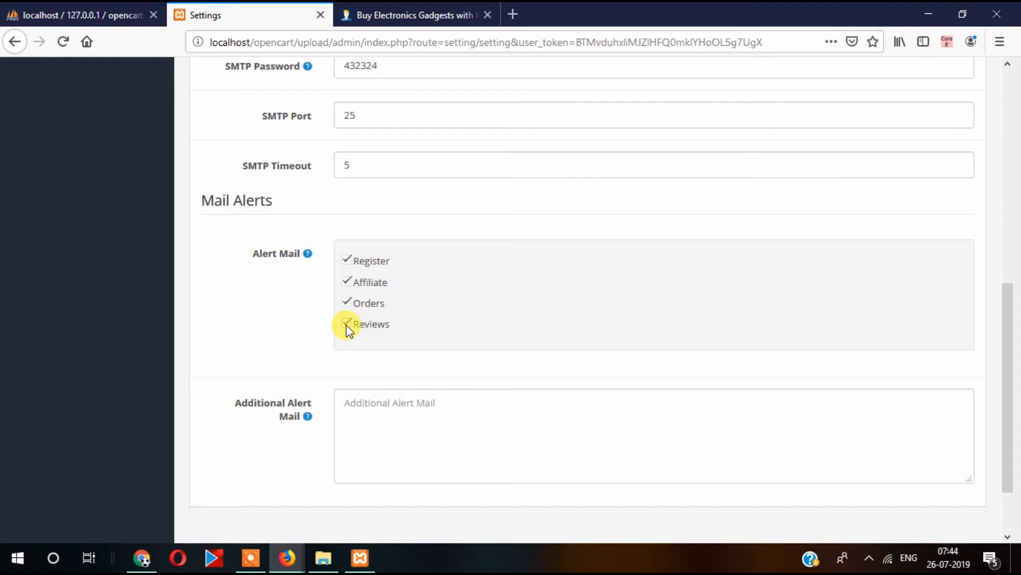
left_click(347, 323)
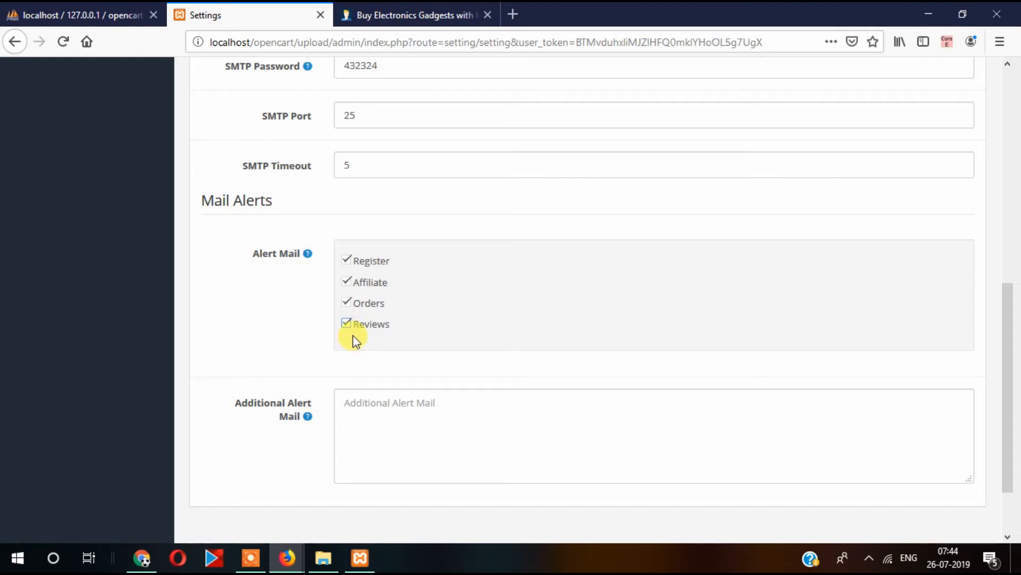
mouse_move(368, 324)
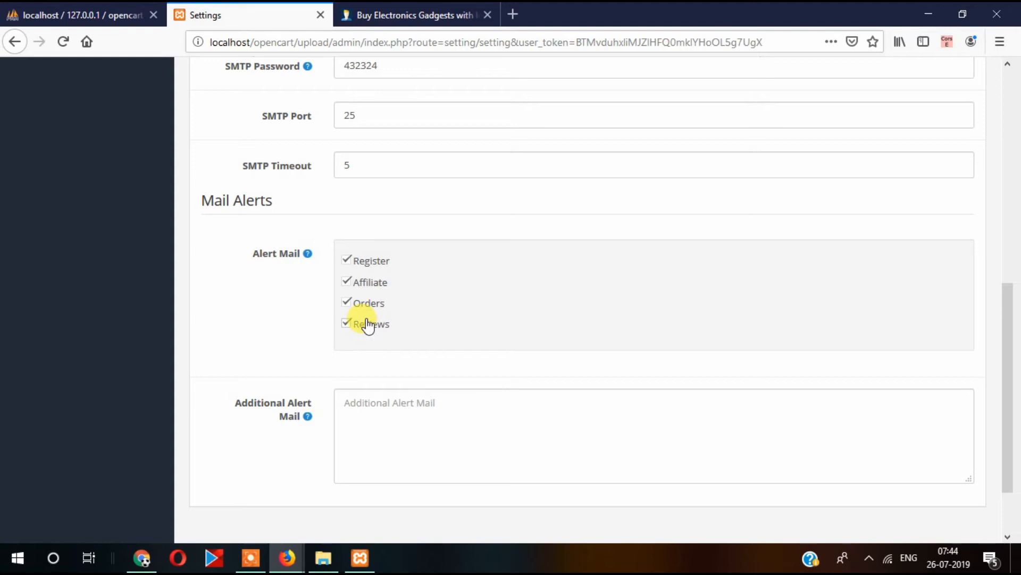
mouse_move(449, 295)
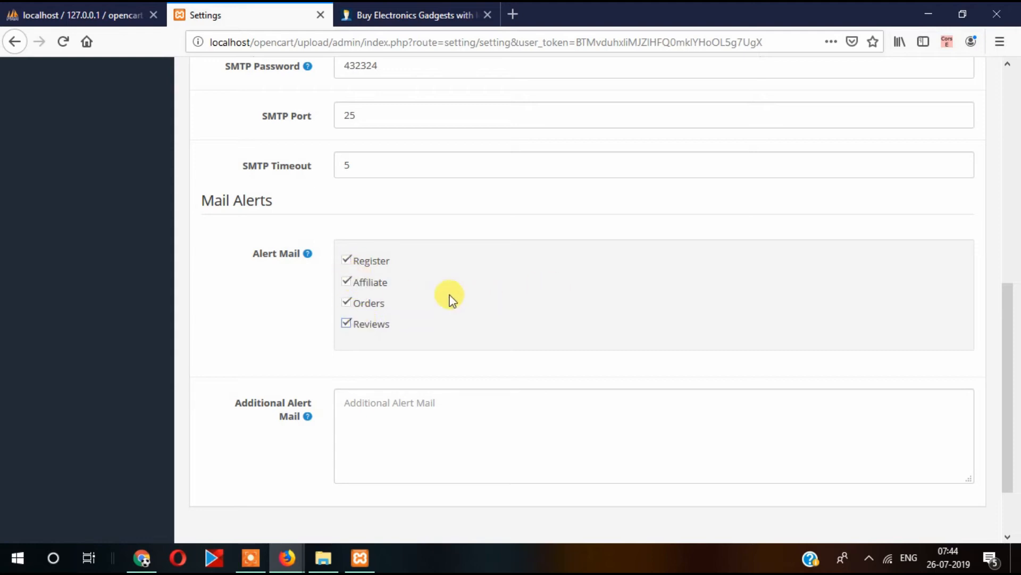
Step: Re-toggle the alerts so Register, Affiliate, Orders and Reviews all stay checked
left_click(347, 260)
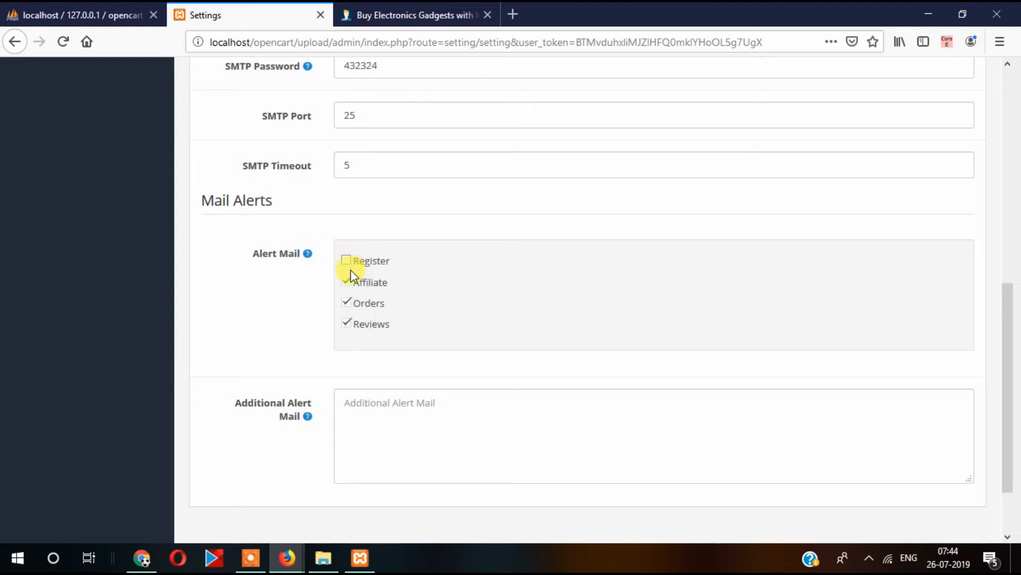
left_click(347, 260)
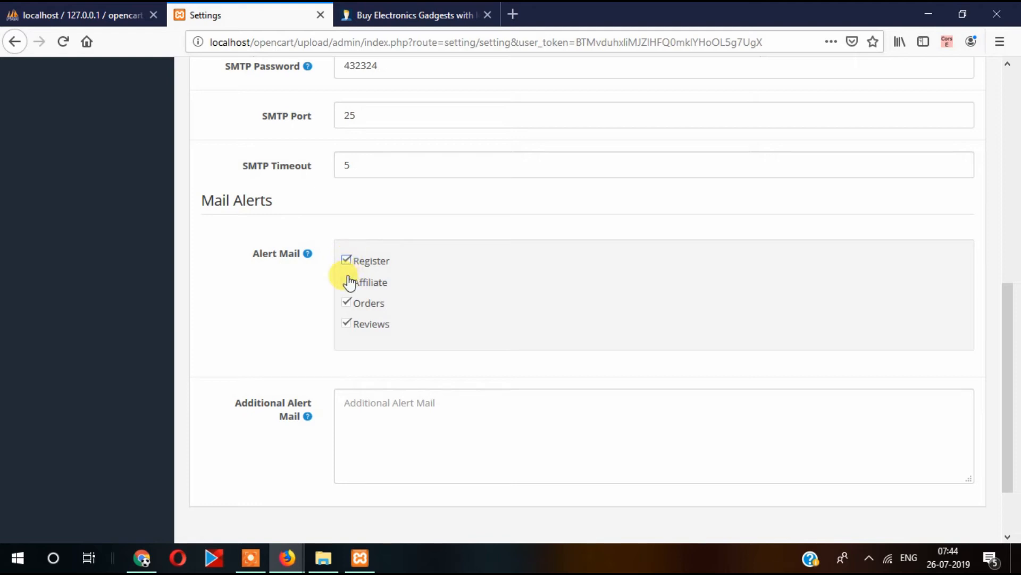
left_click(346, 281)
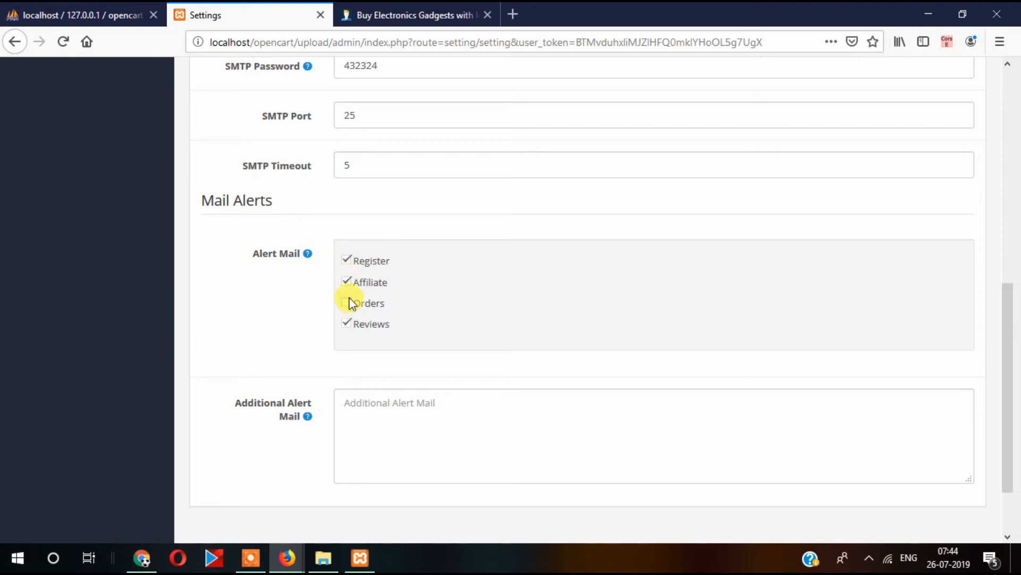
left_click(347, 302)
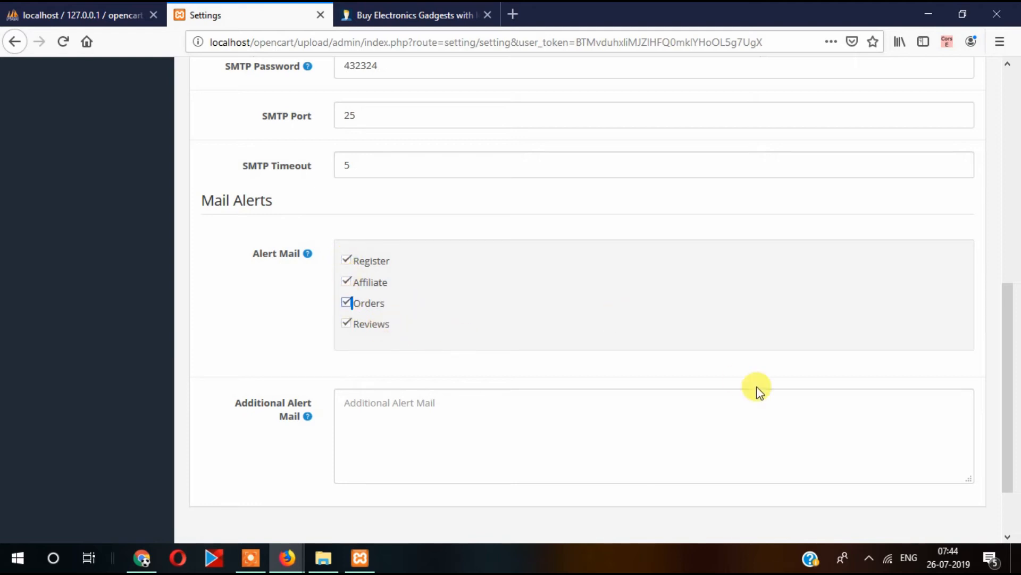
scroll("down", 3)
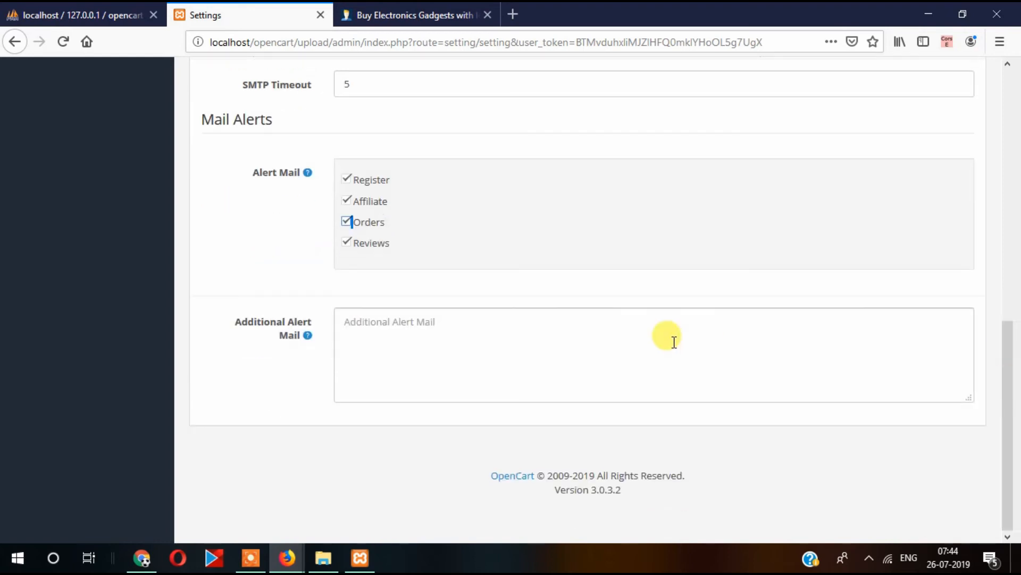
left_click(347, 221)
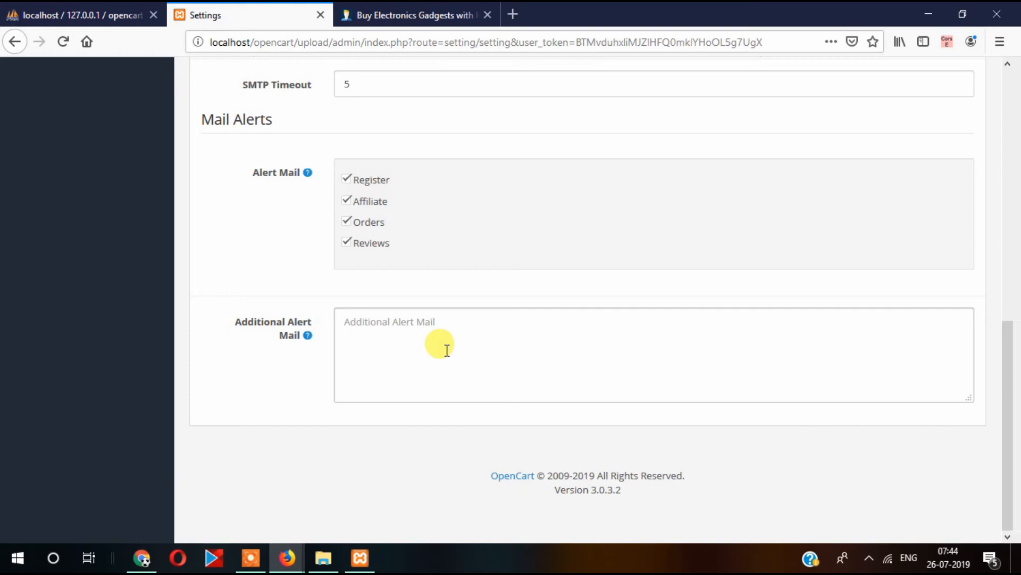
scroll("up", 3)
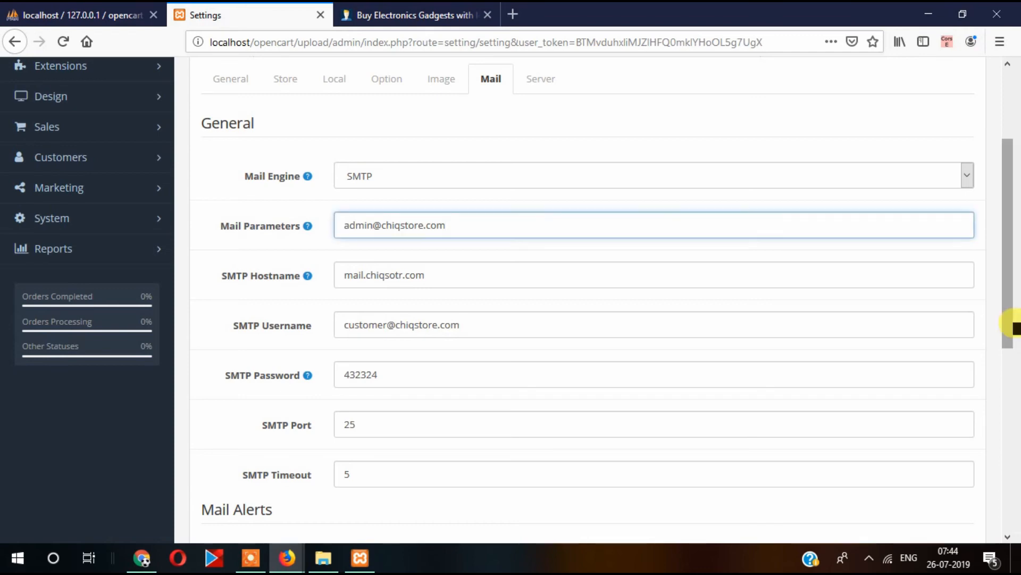
scroll("down", 3)
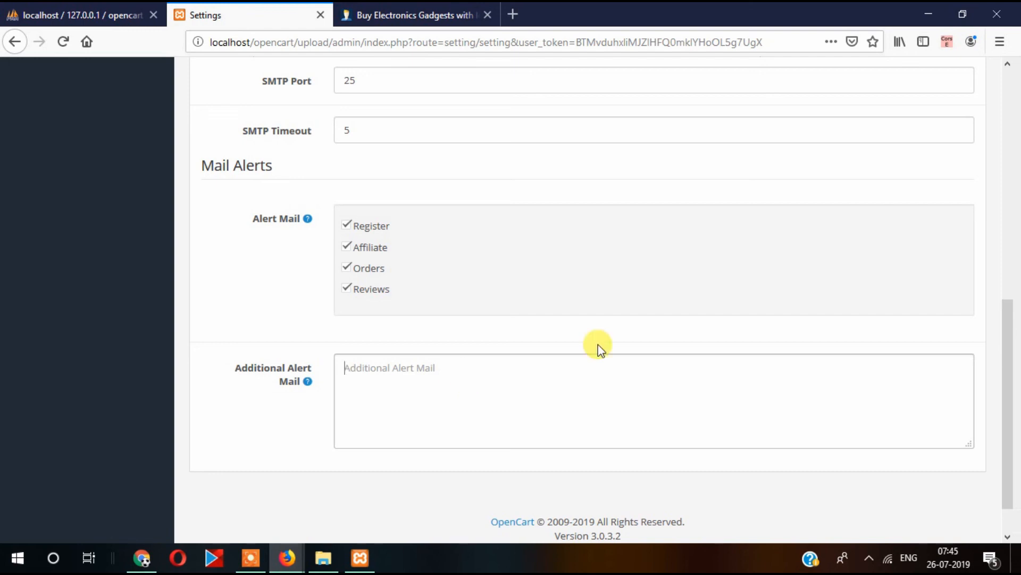
scroll("up", 3)
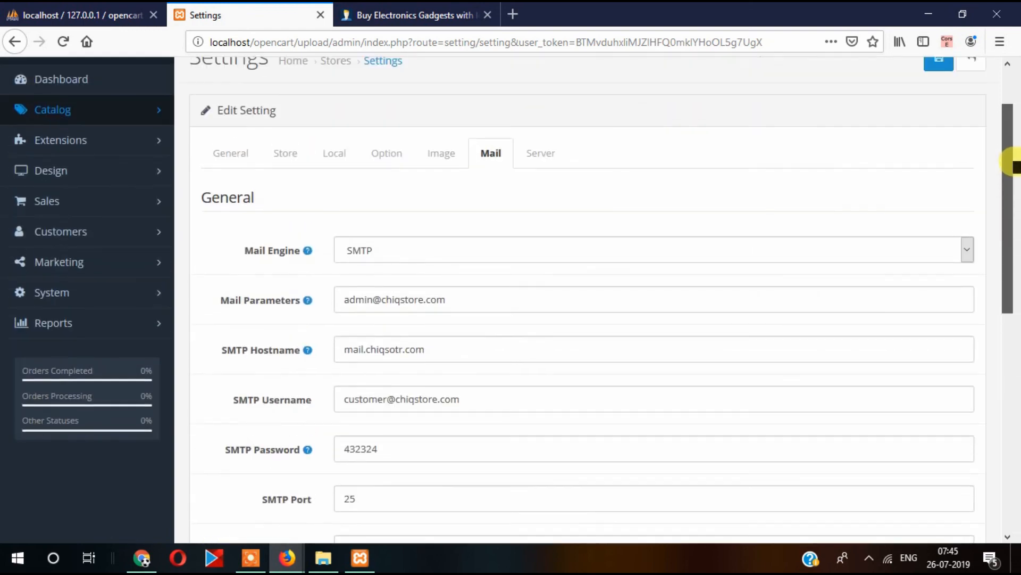
scroll("up", 3)
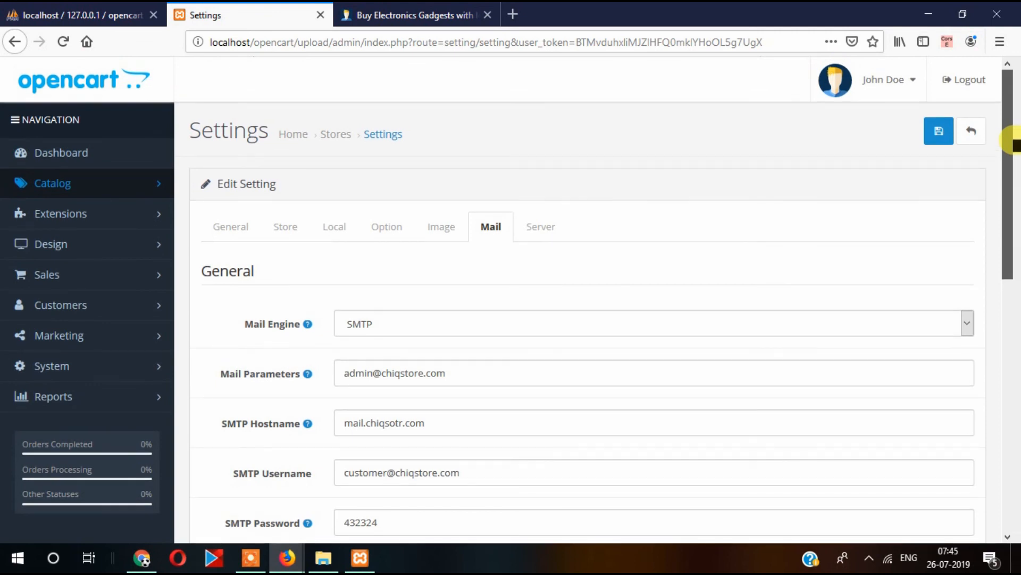
mouse_move(540, 225)
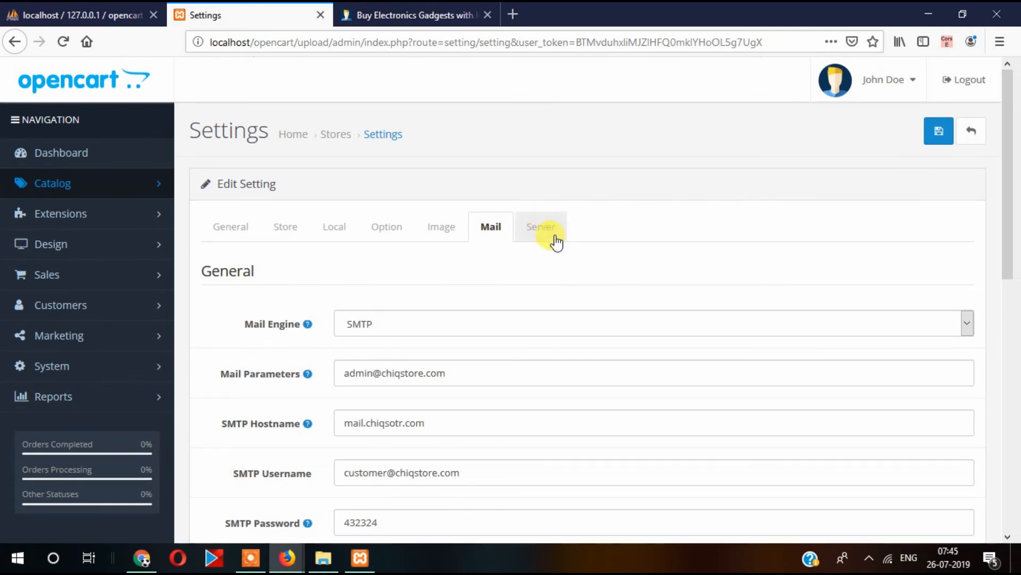